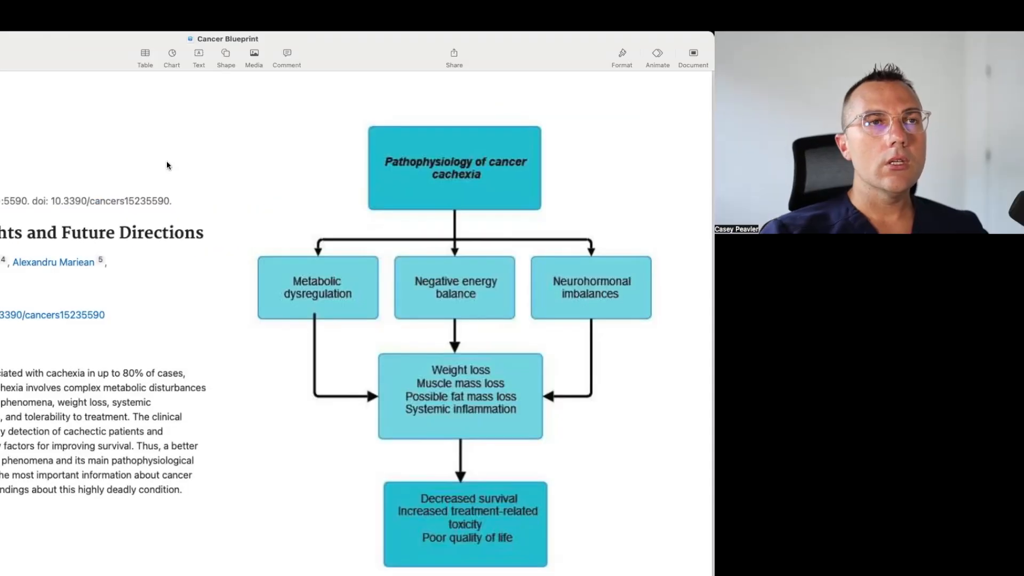
{"action": "mouse_move", "coordinate": [289, 190]}
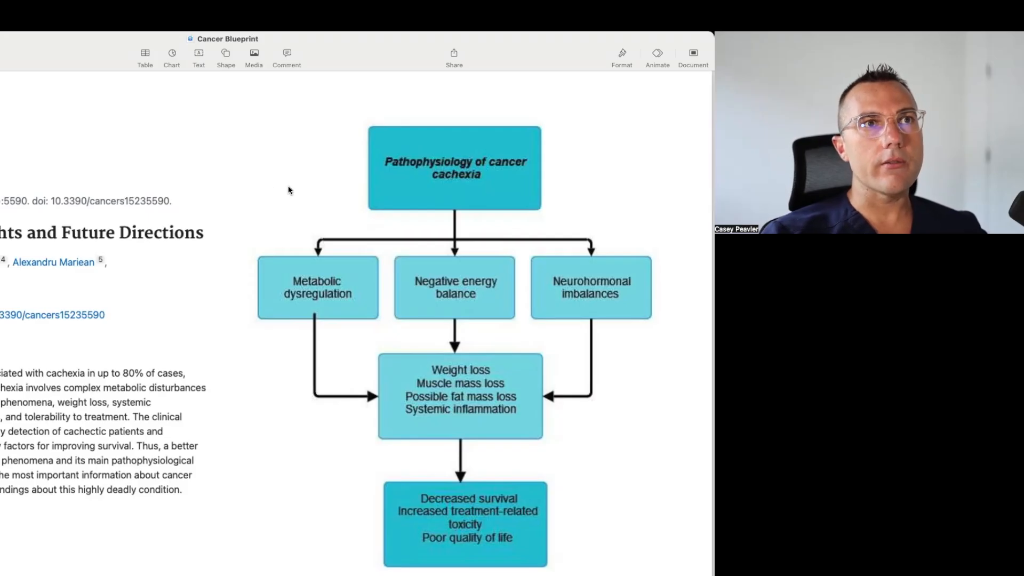
{"action": "mouse_move", "coordinate": [305, 194]}
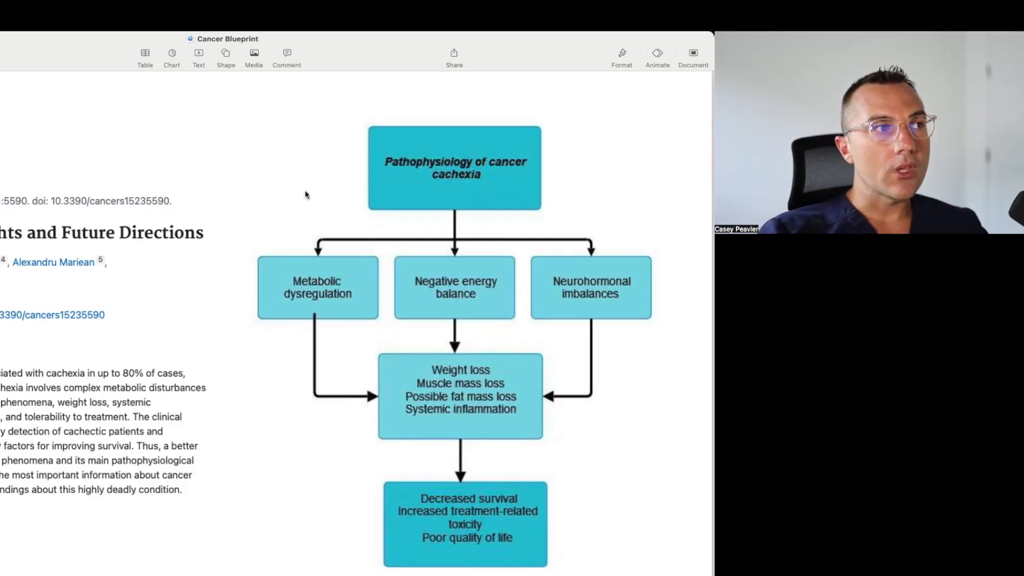
{"action": "mouse_move", "coordinate": [366, 191]}
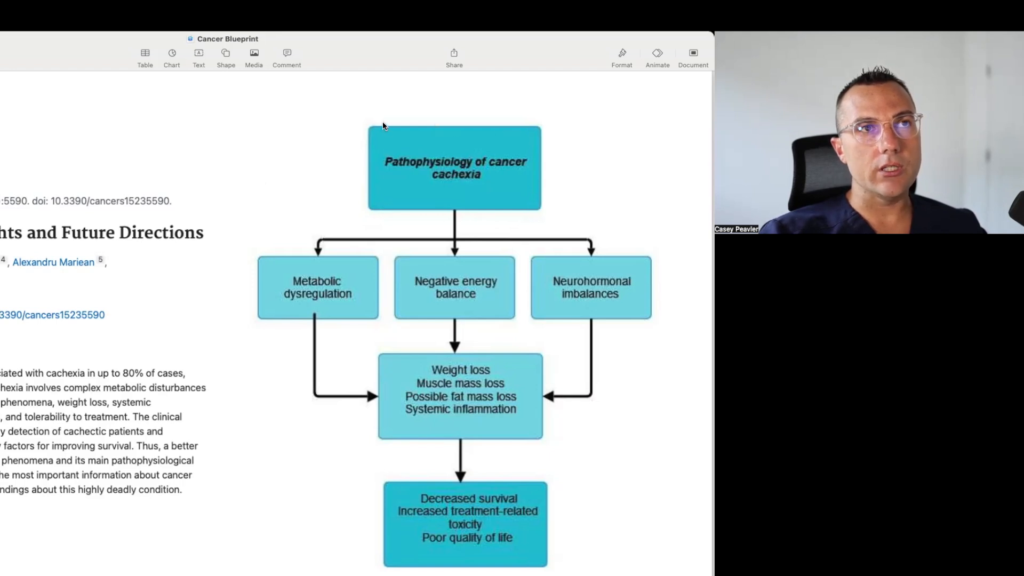
{"action": "mouse_move", "coordinate": [506, 218]}
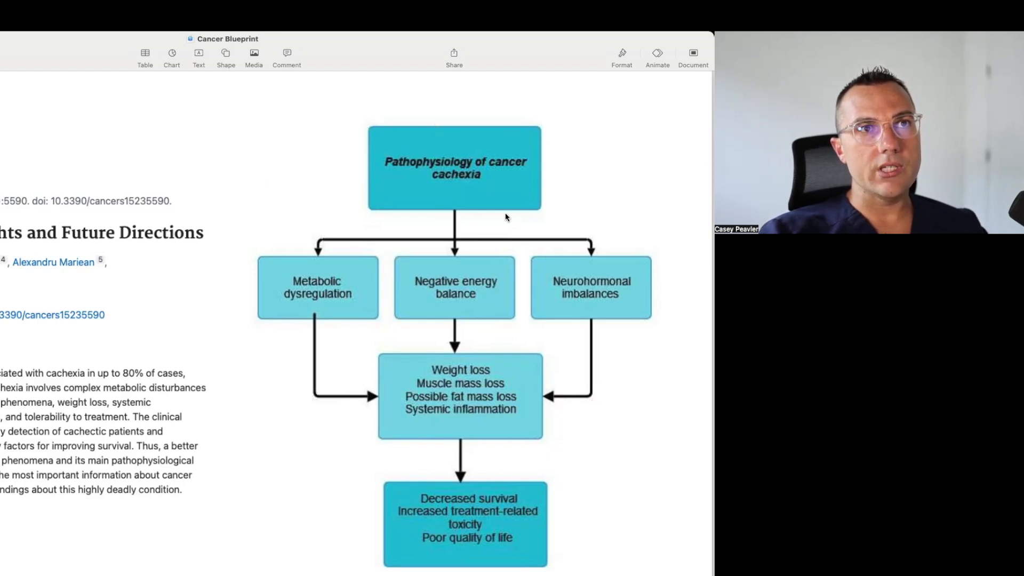
{"action": "mouse_move", "coordinate": [372, 221]}
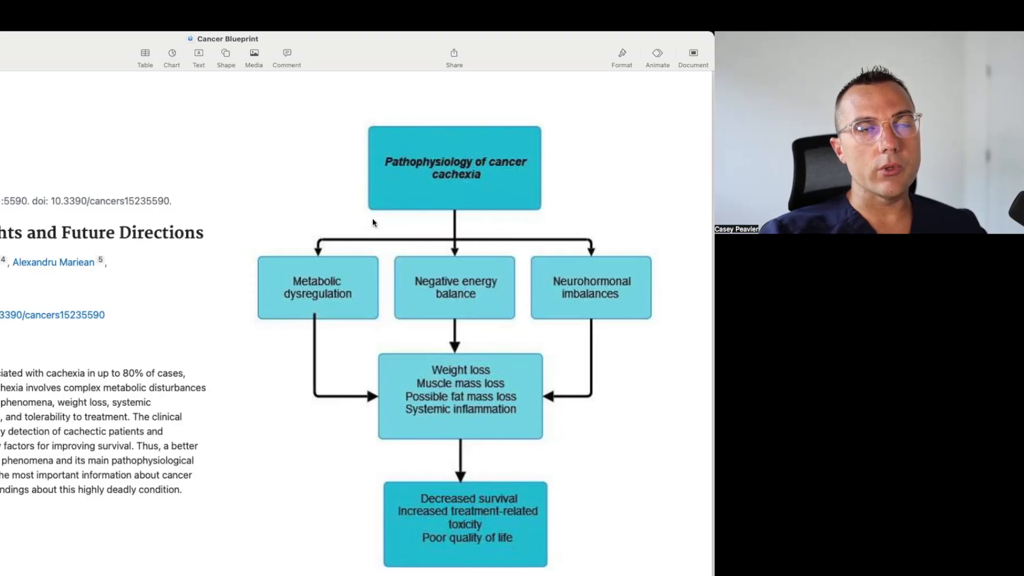
{"action": "mouse_move", "coordinate": [380, 133]}
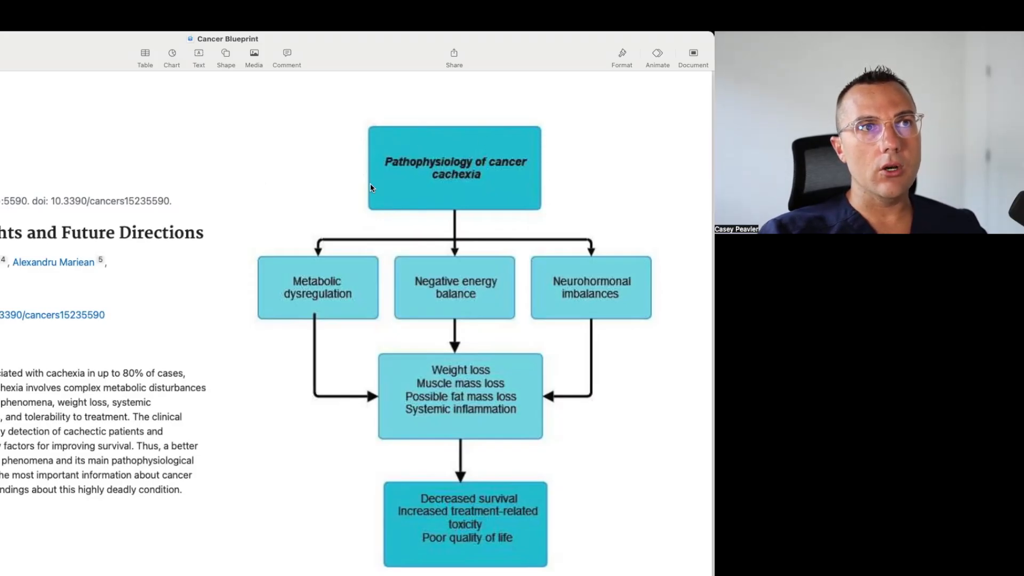
{"action": "mouse_move", "coordinate": [453, 230]}
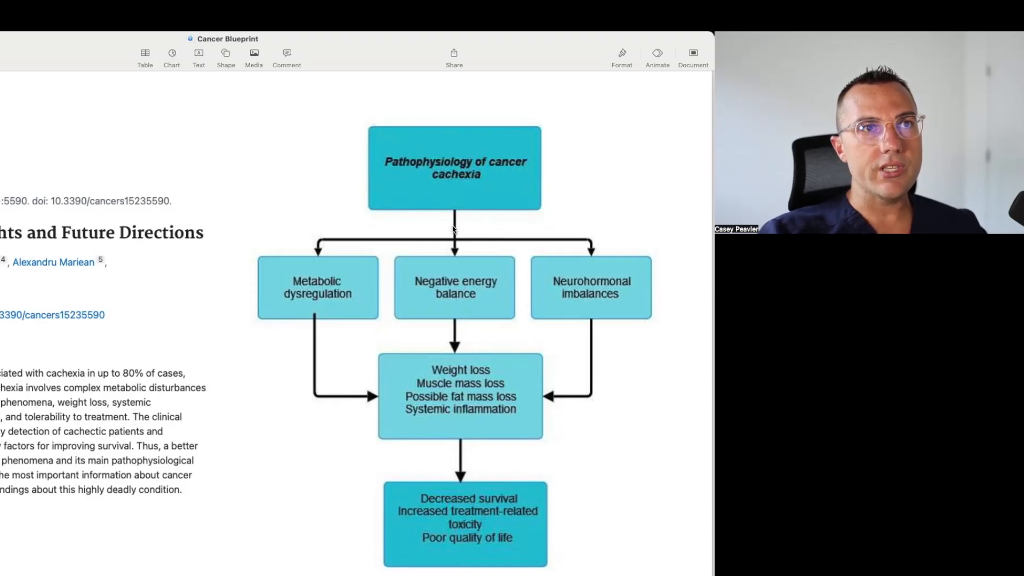
{"action": "mouse_move", "coordinate": [364, 259]}
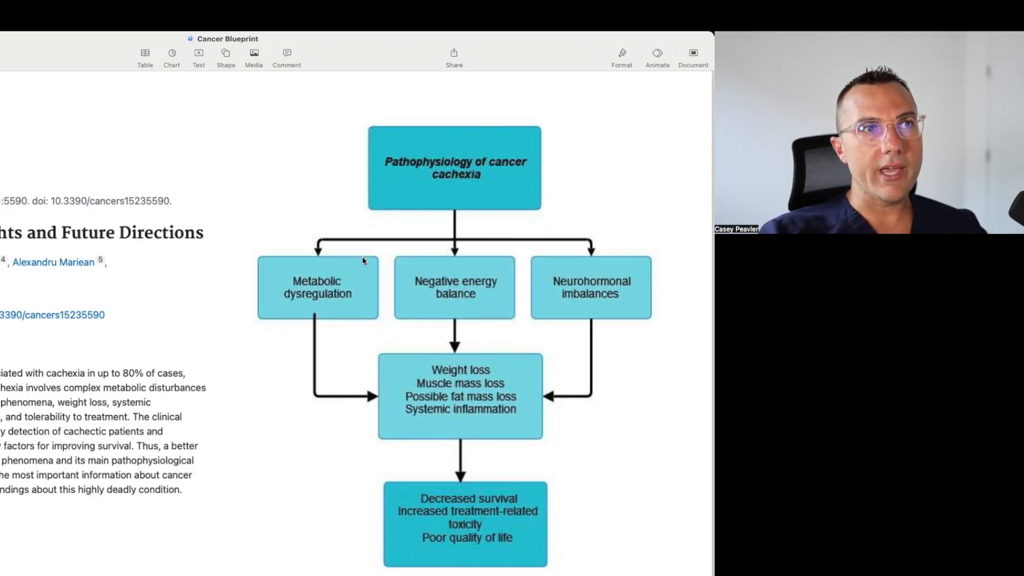
{"action": "mouse_move", "coordinate": [368, 273]}
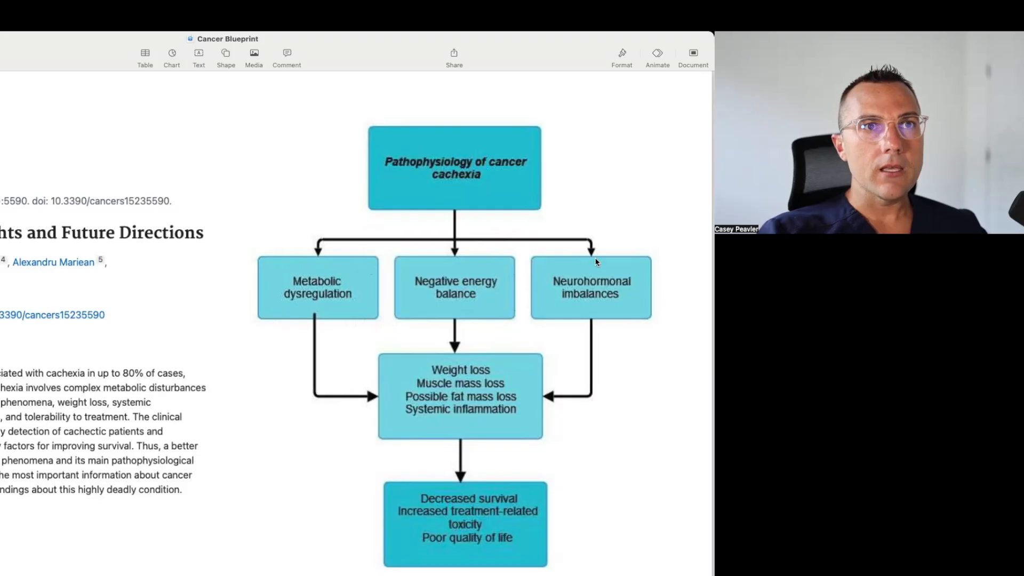
{"action": "mouse_move", "coordinate": [599, 260]}
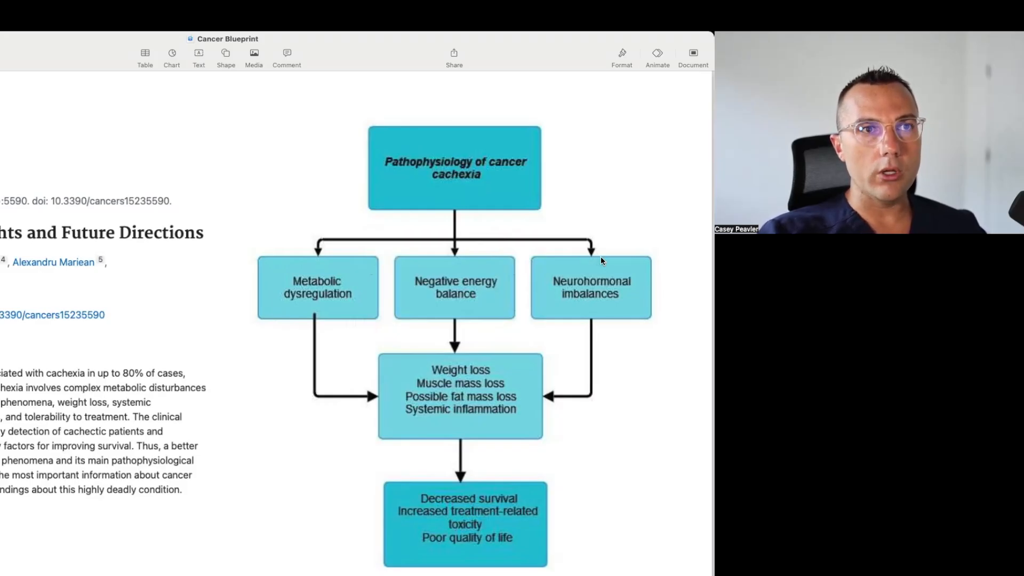
{"action": "mouse_move", "coordinate": [544, 389]}
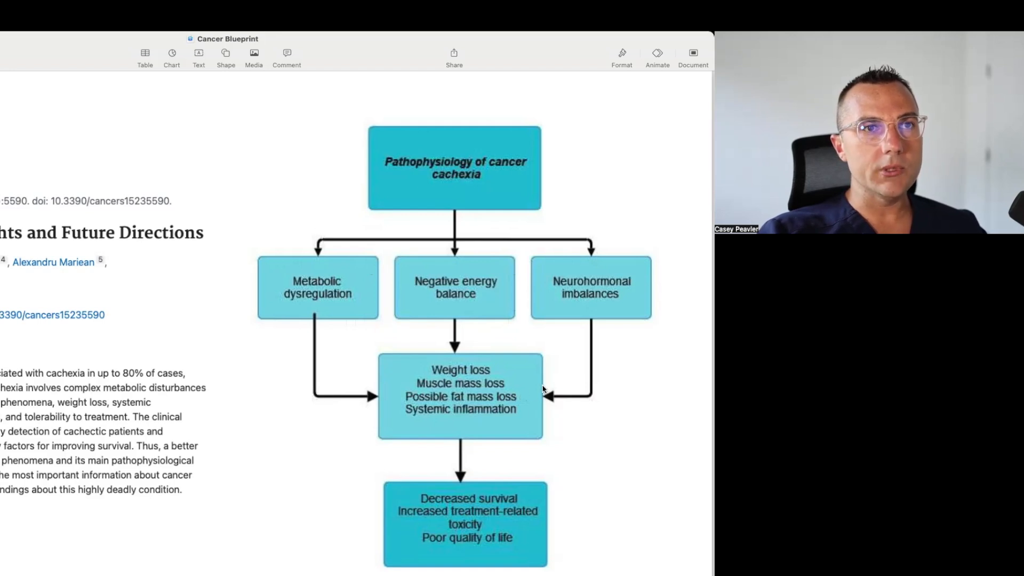
{"action": "mouse_move", "coordinate": [489, 362]}
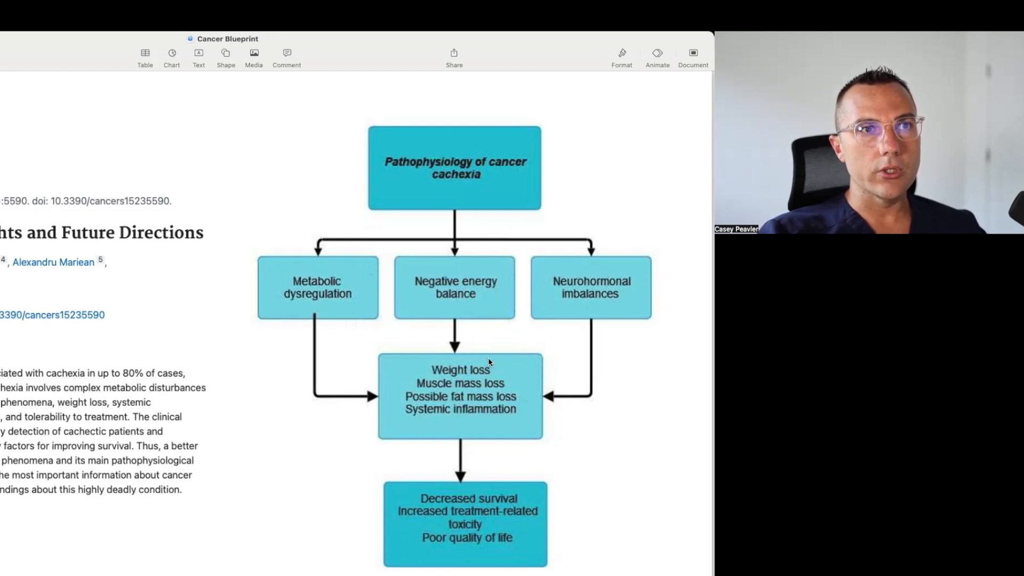
{"action": "mouse_move", "coordinate": [449, 396]}
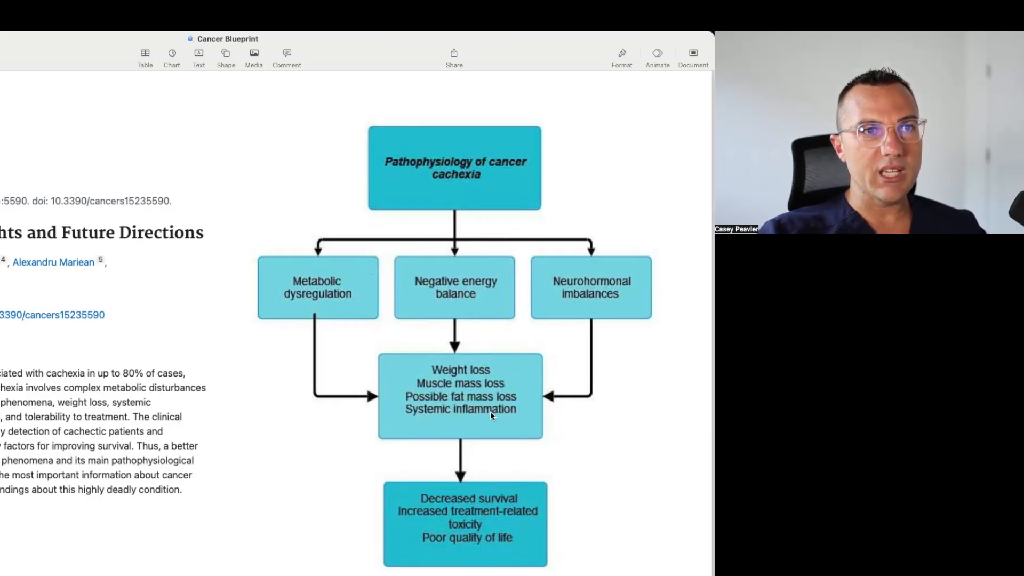
{"action": "mouse_move", "coordinate": [491, 484]}
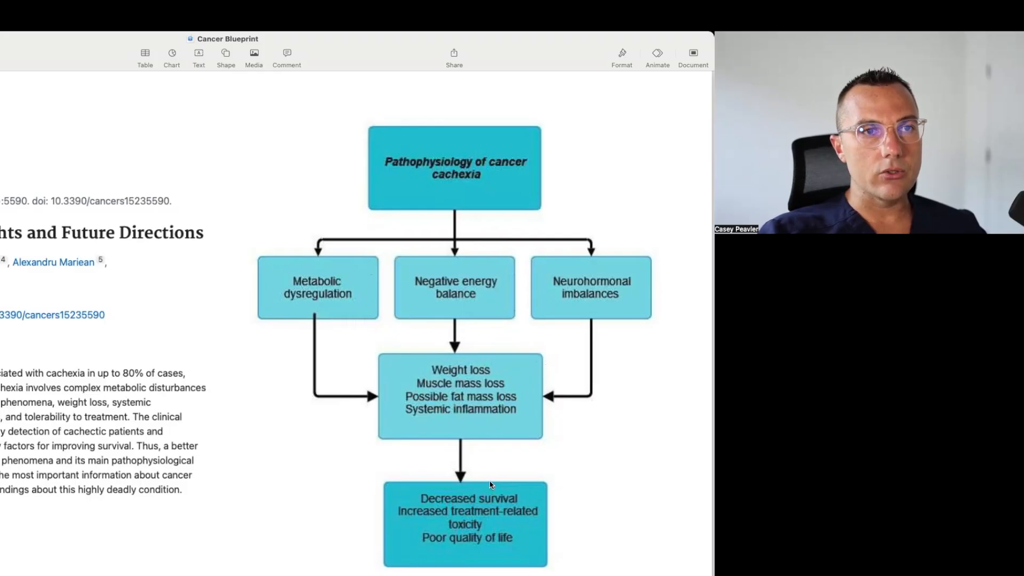
{"action": "mouse_move", "coordinate": [521, 520]}
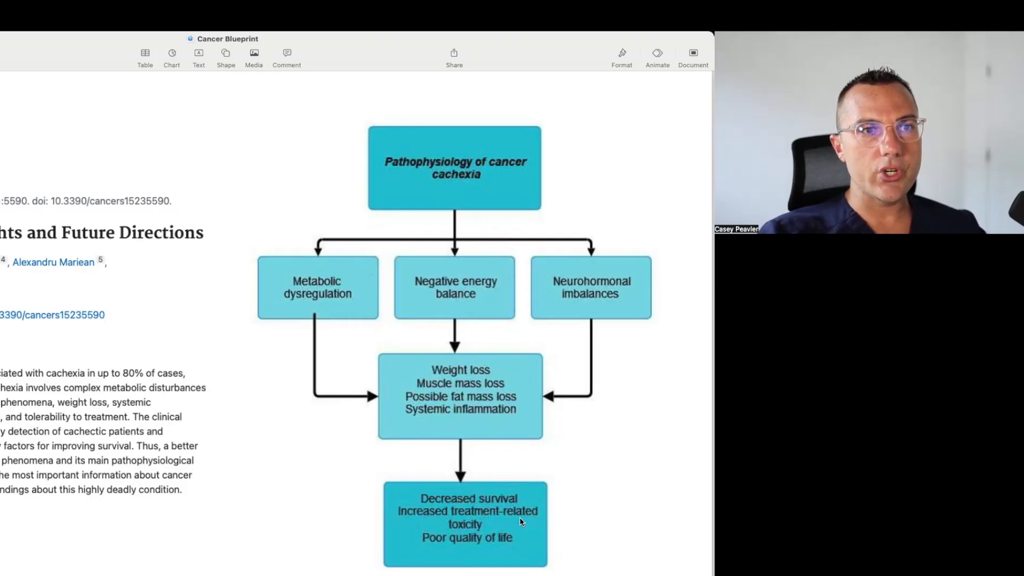
{"action": "mouse_move", "coordinate": [429, 551]}
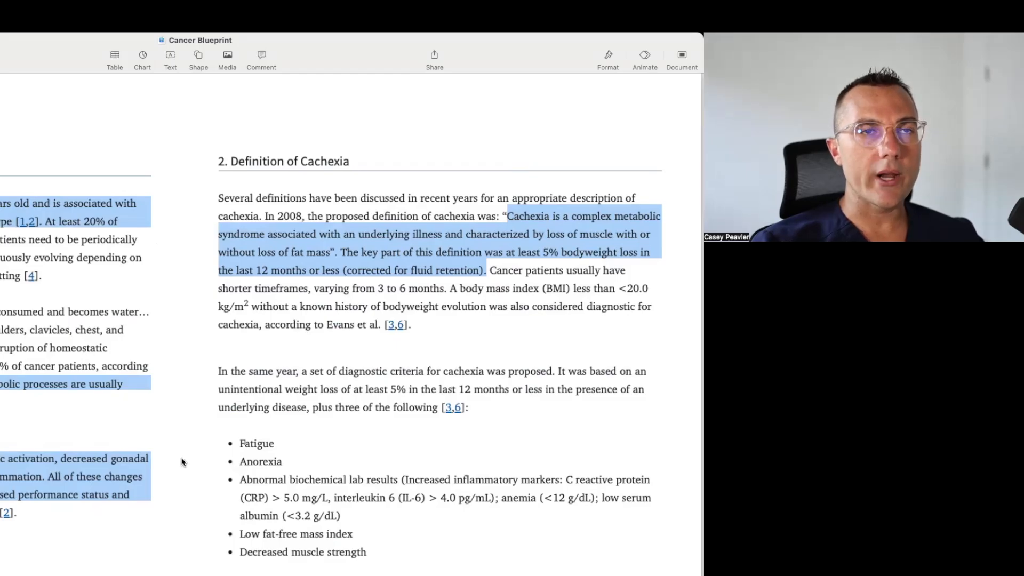
{"action": "mouse_move", "coordinate": [232, 392]}
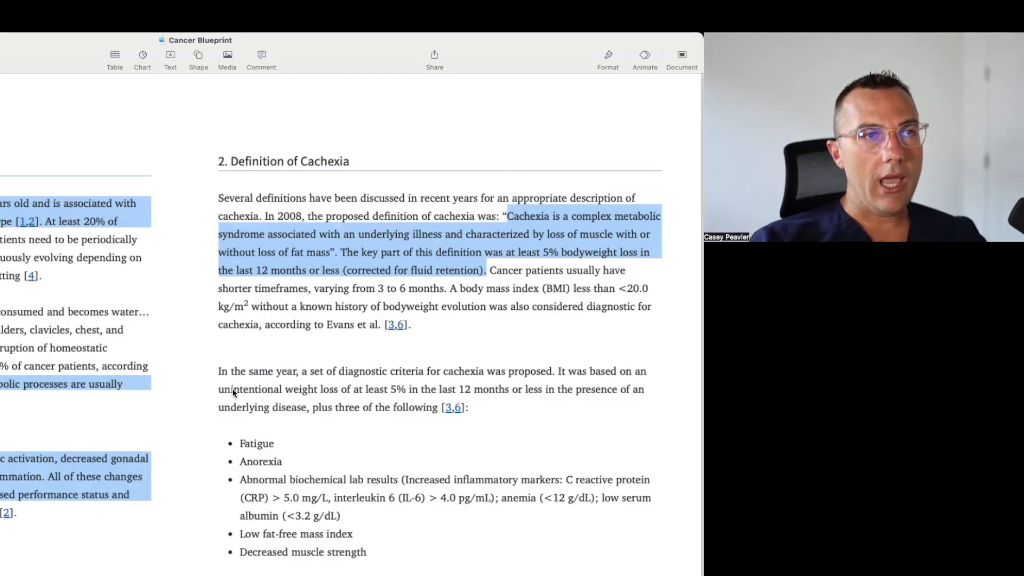
{"action": "mouse_move", "coordinate": [346, 382]}
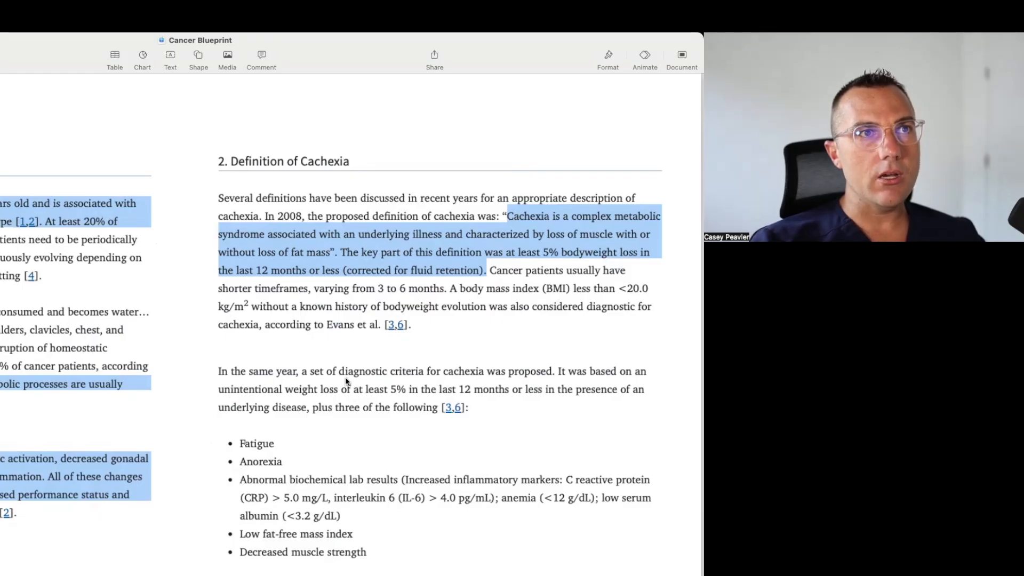
{"action": "mouse_move", "coordinate": [301, 384]}
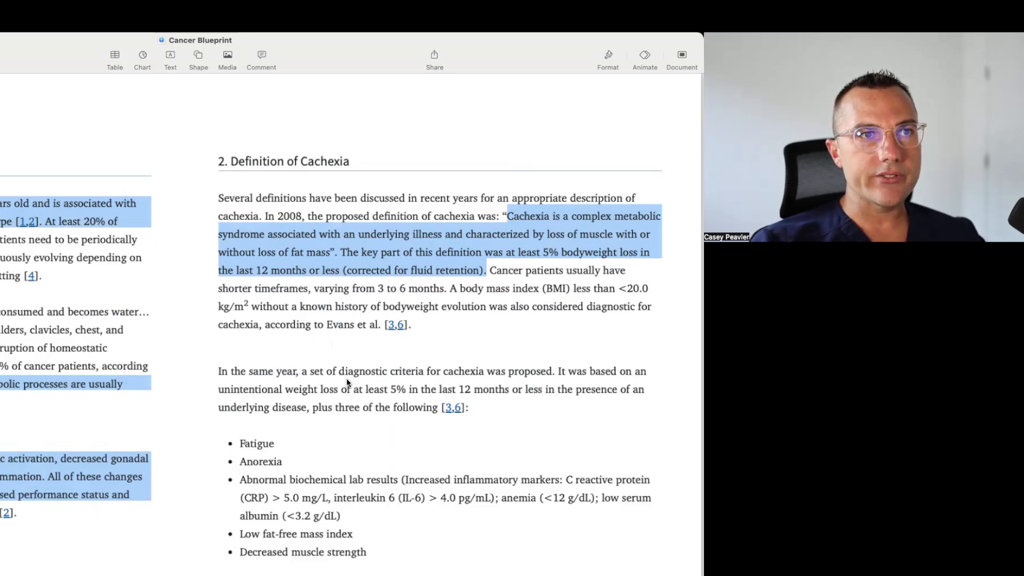
{"action": "mouse_move", "coordinate": [263, 442]}
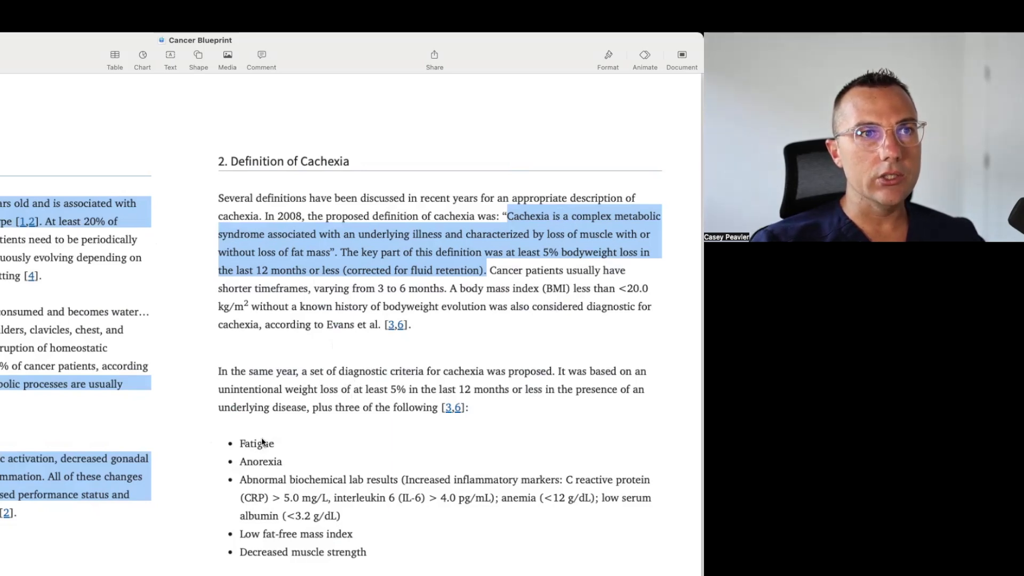
{"action": "mouse_move", "coordinate": [477, 401]}
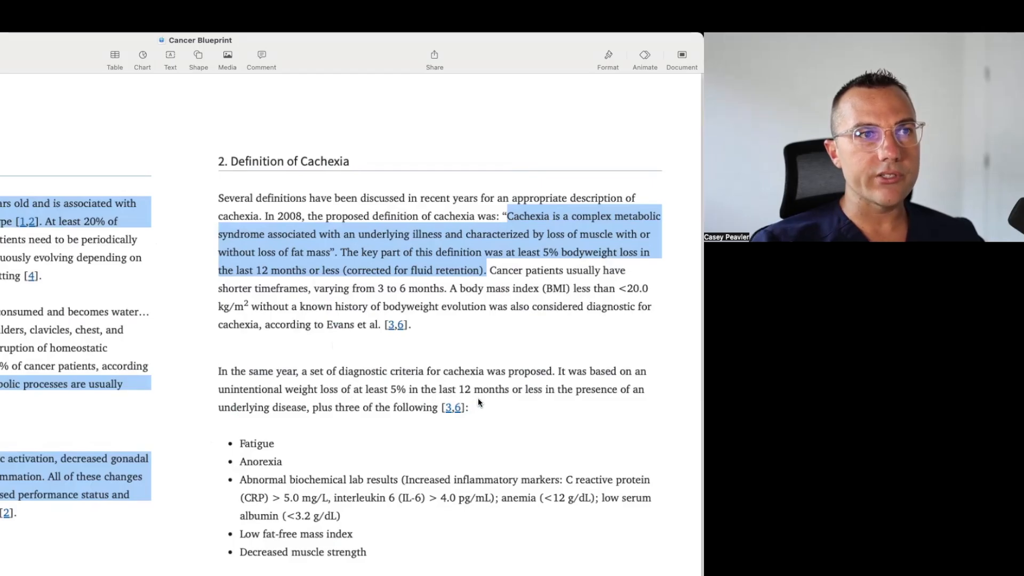
{"action": "mouse_move", "coordinate": [344, 437]}
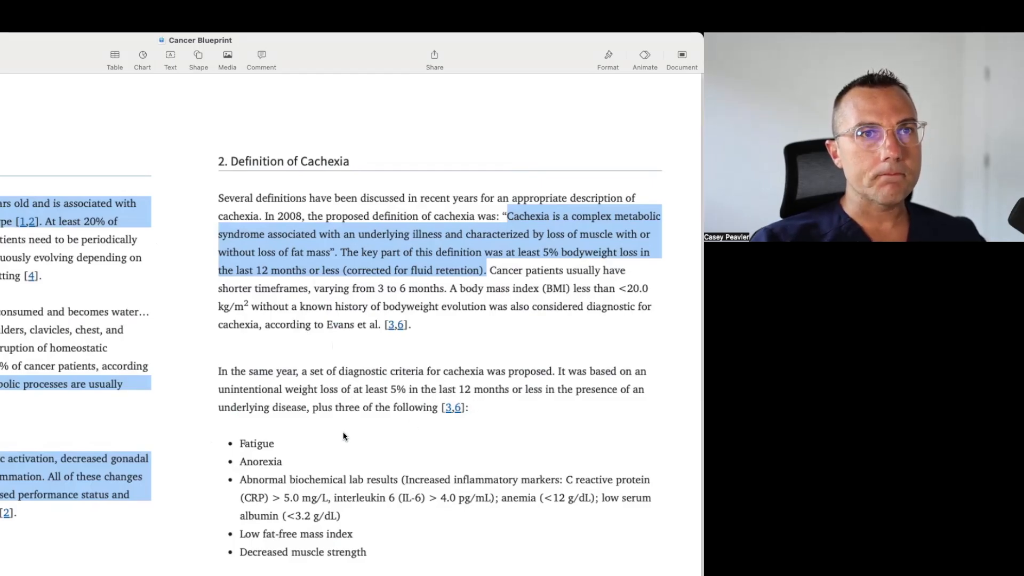
{"action": "mouse_move", "coordinate": [338, 420]}
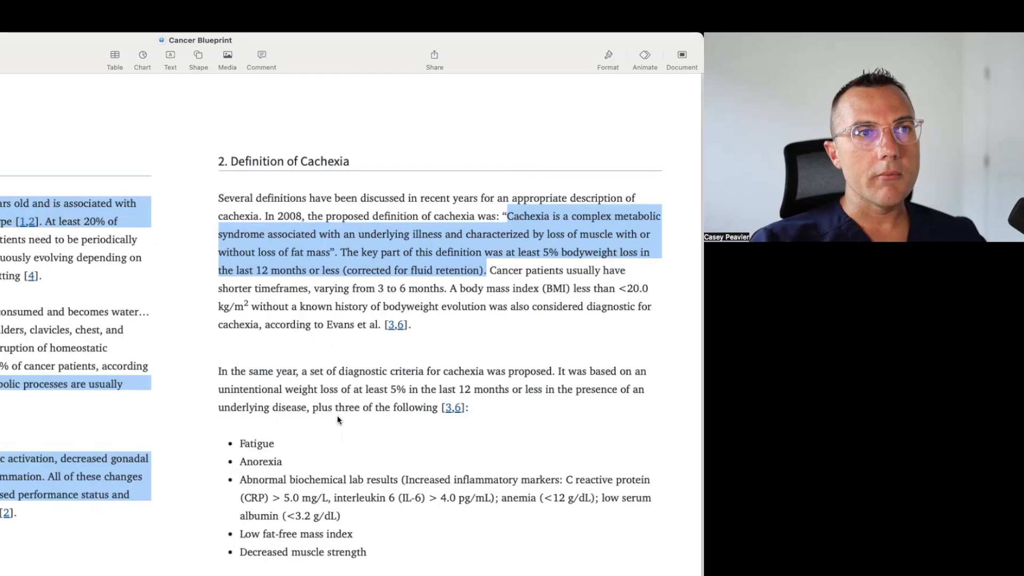
{"action": "mouse_move", "coordinate": [238, 454]}
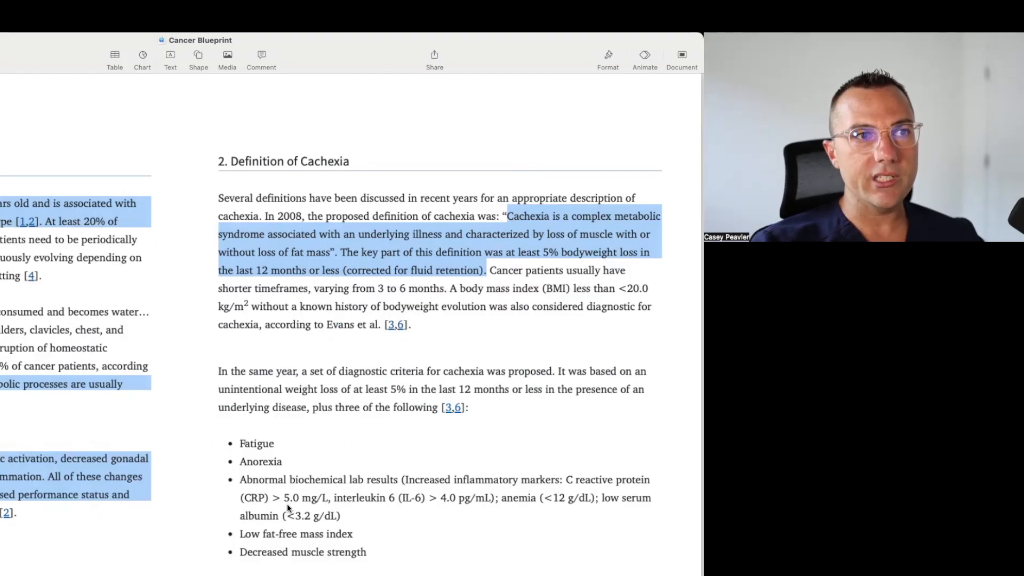
{"action": "mouse_move", "coordinate": [340, 508]}
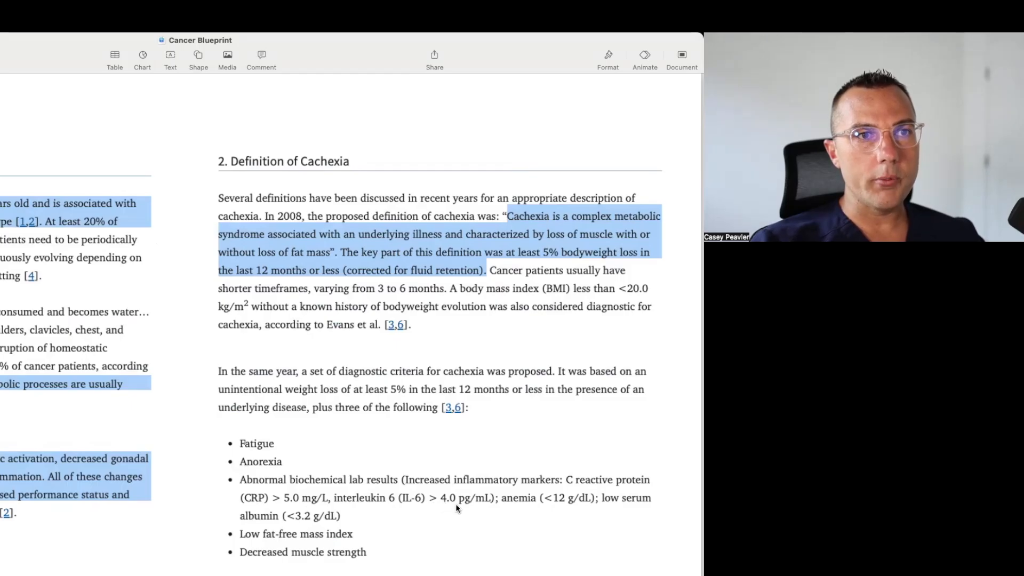
{"action": "mouse_move", "coordinate": [549, 508]}
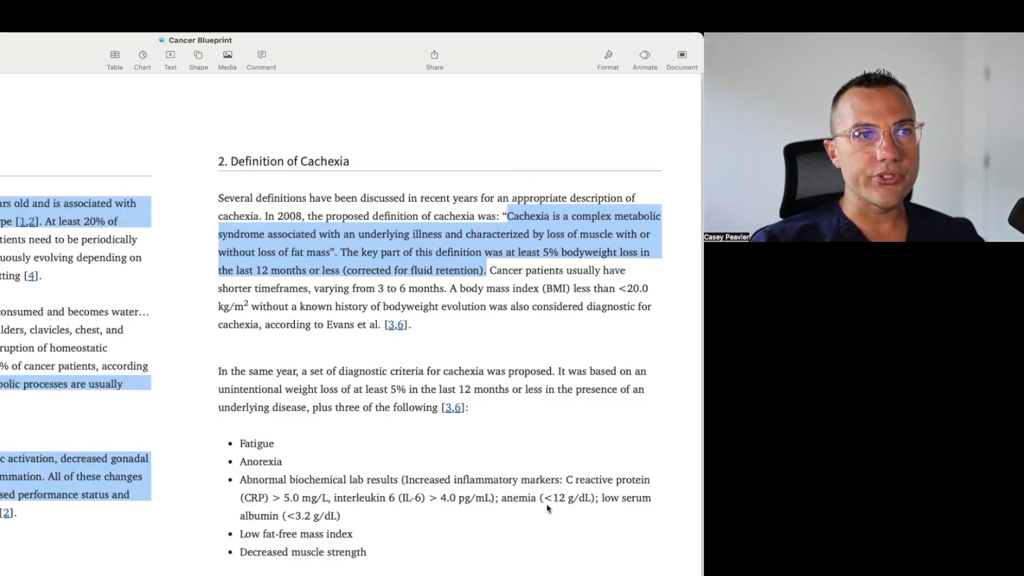
{"action": "mouse_move", "coordinate": [490, 515]}
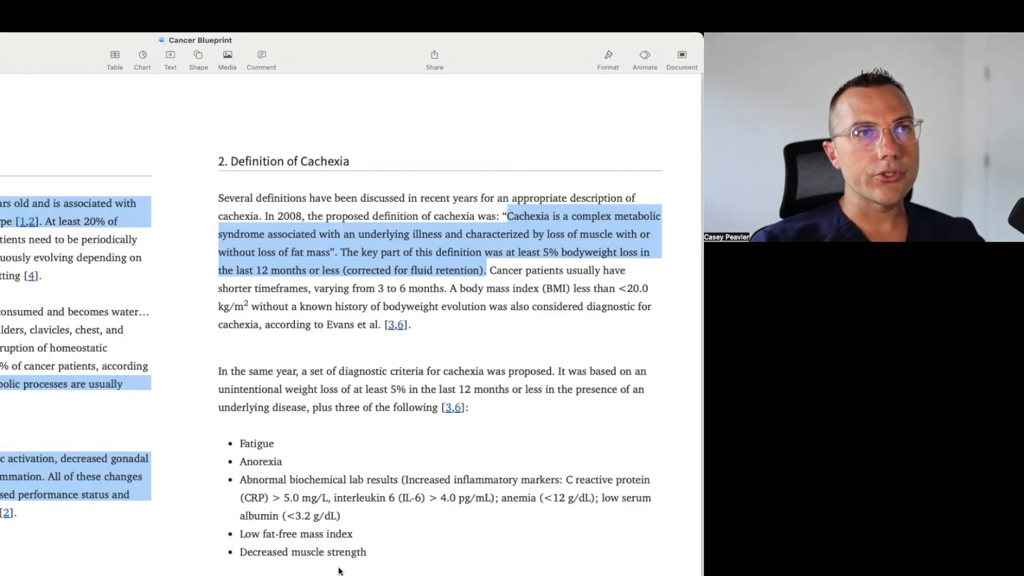
{"action": "scroll", "scroll_direction": "down", "scroll_amount": 3}
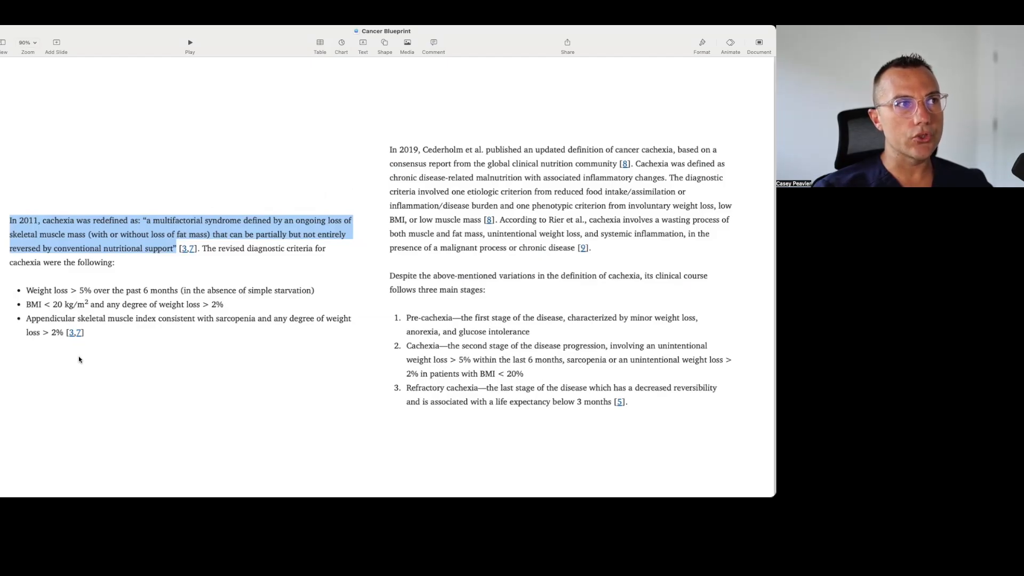
{"action": "mouse_move", "coordinate": [56, 319]}
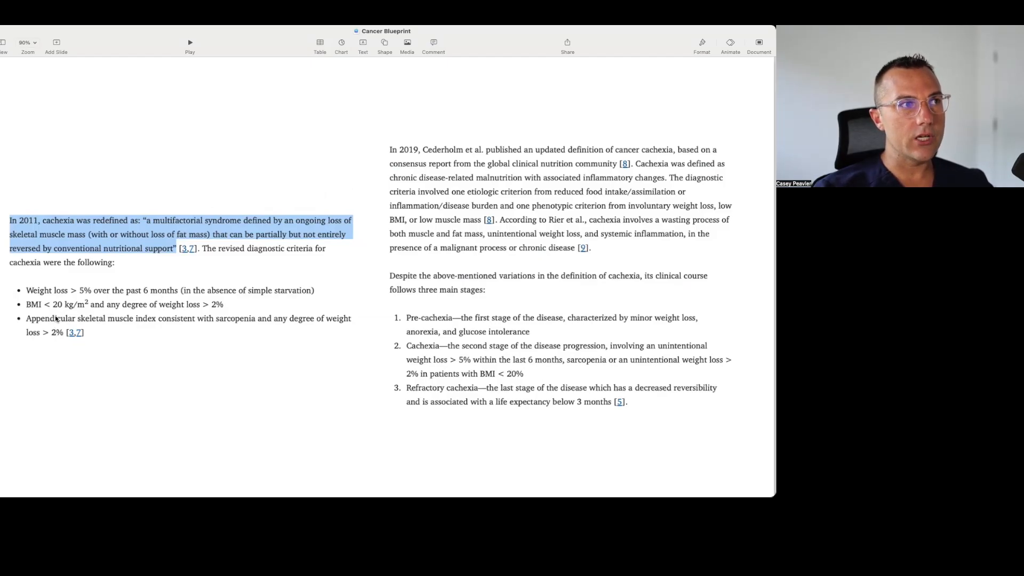
{"action": "mouse_move", "coordinate": [17, 304]}
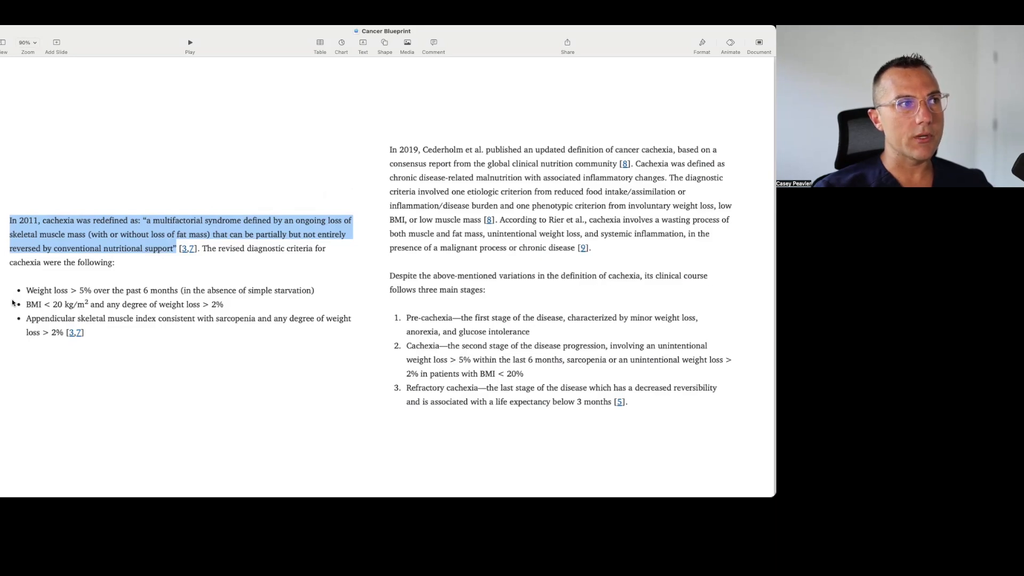
{"action": "mouse_move", "coordinate": [65, 313]}
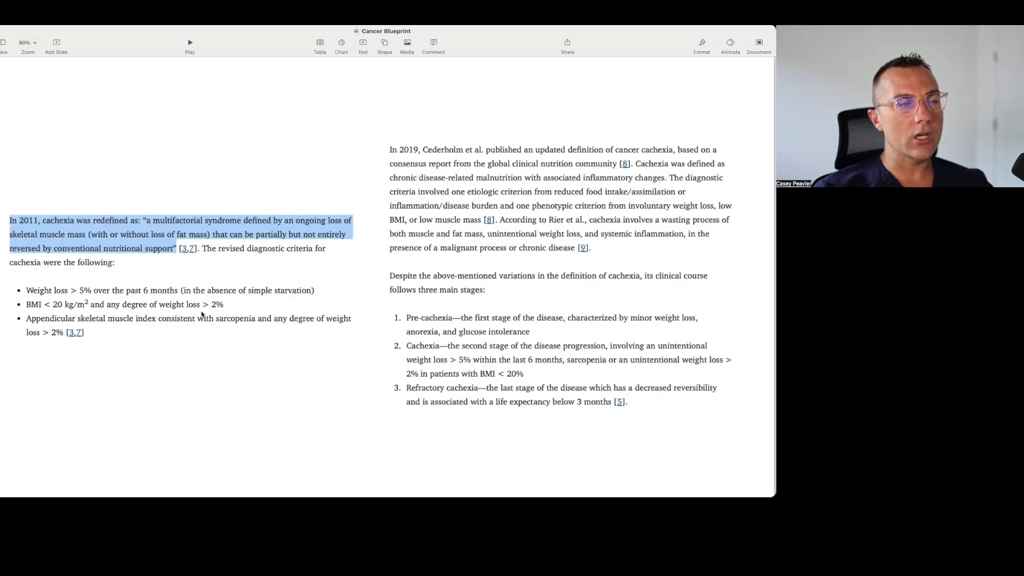
{"action": "mouse_move", "coordinate": [45, 331]}
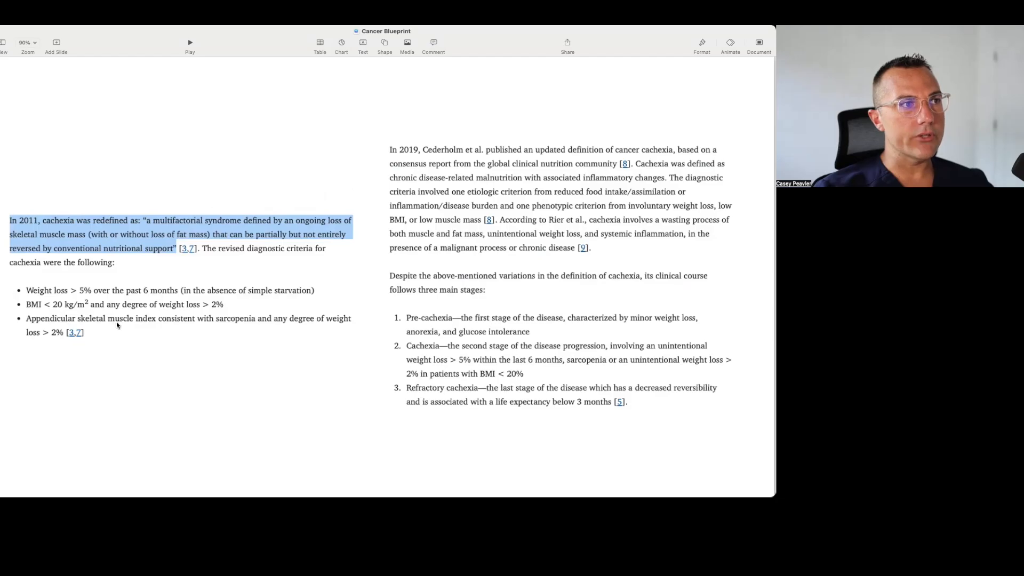
{"action": "mouse_move", "coordinate": [243, 326]}
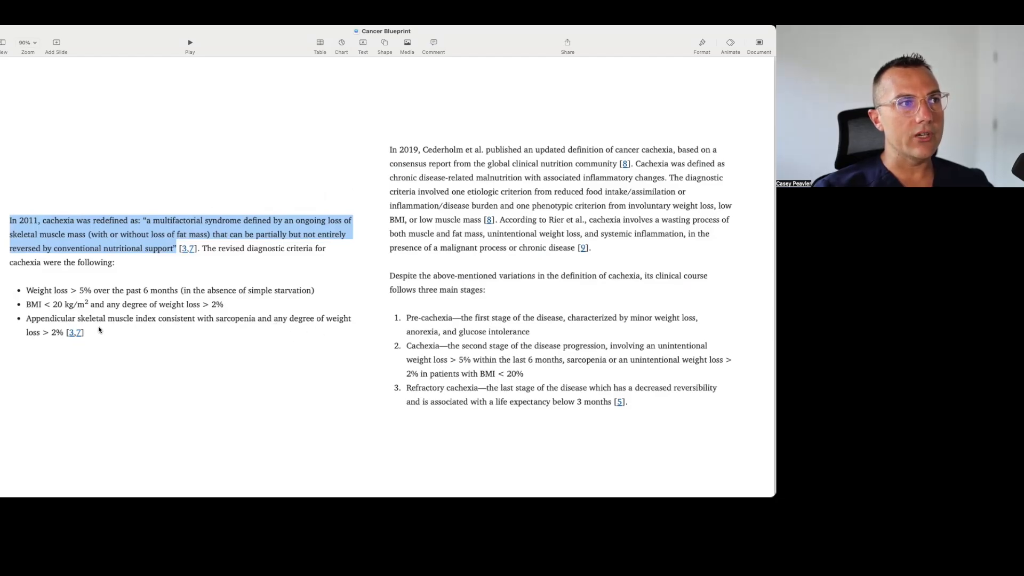
{"action": "mouse_move", "coordinate": [410, 268]}
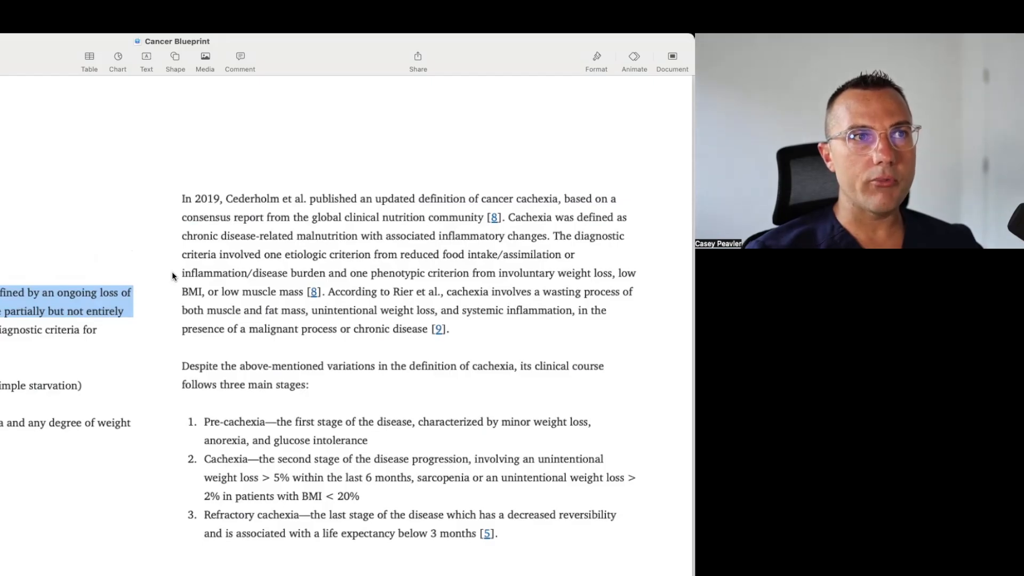
{"action": "mouse_move", "coordinate": [198, 322]}
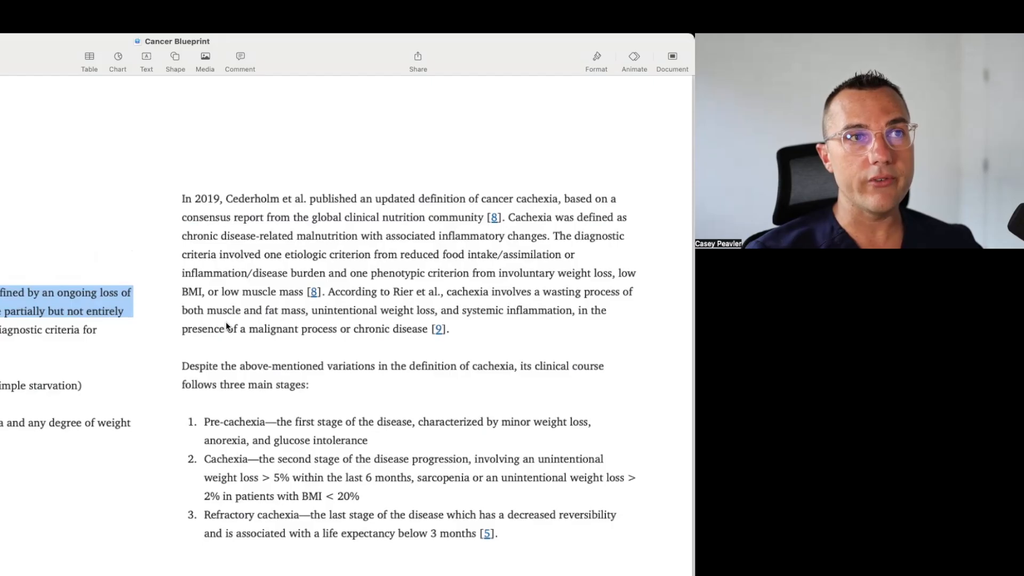
{"action": "mouse_move", "coordinate": [219, 328]}
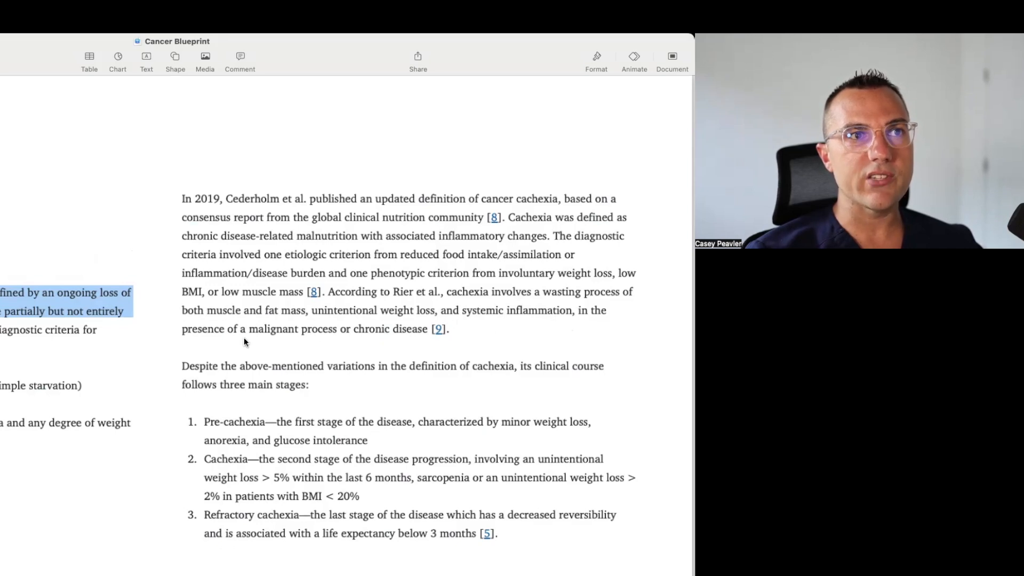
{"action": "mouse_move", "coordinate": [315, 348]}
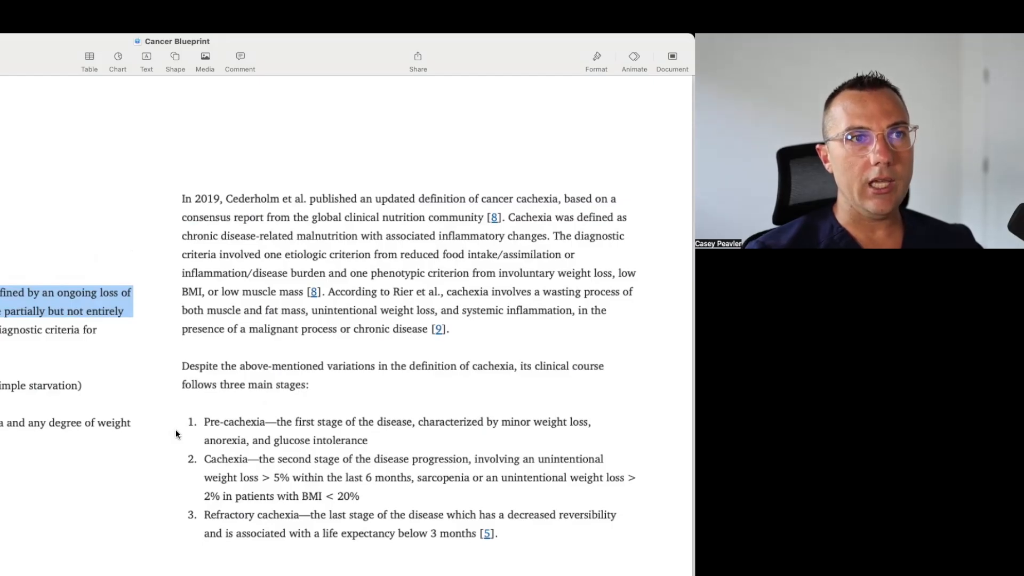
{"action": "mouse_move", "coordinate": [303, 451]}
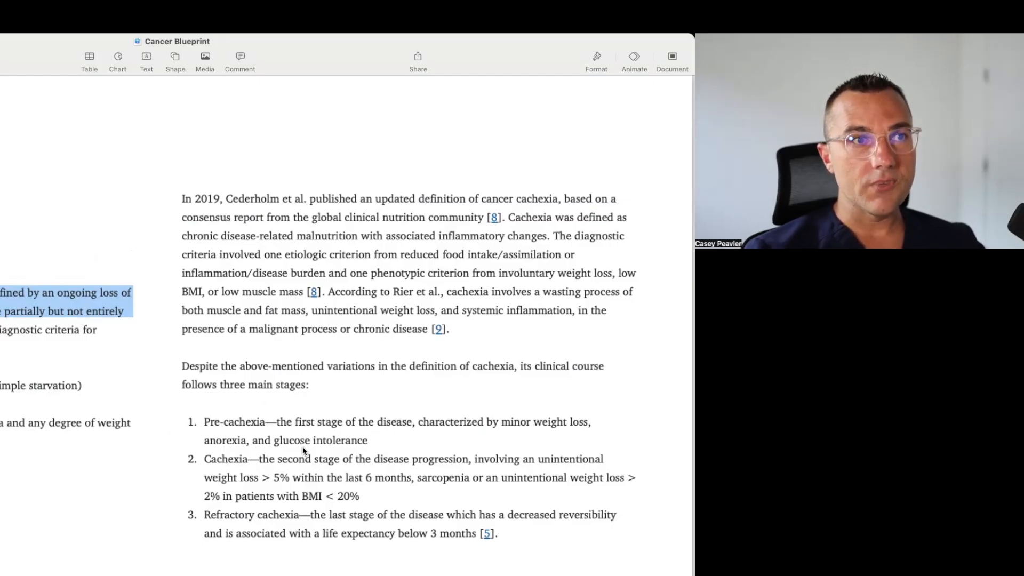
{"action": "mouse_move", "coordinate": [186, 469]}
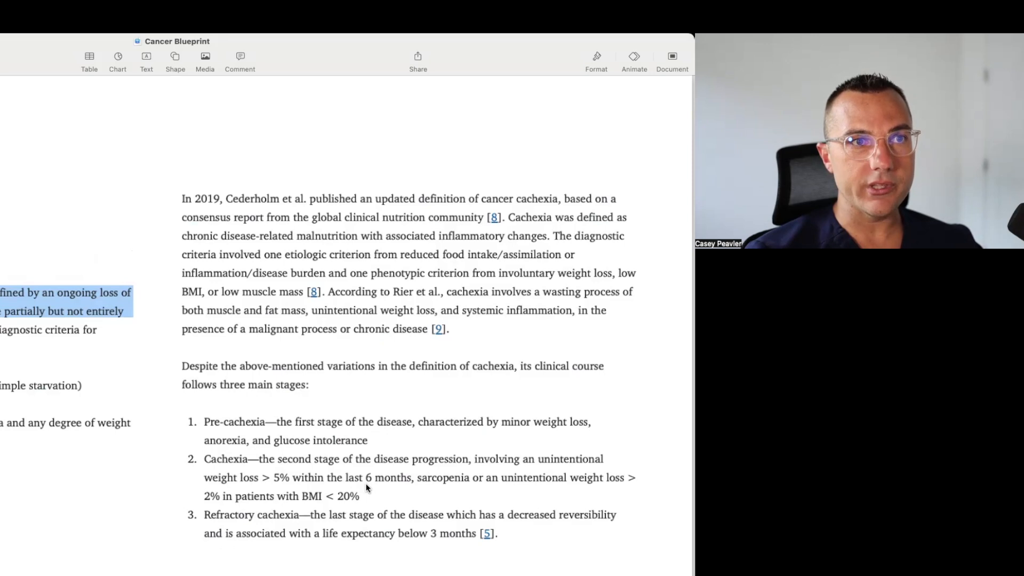
{"action": "mouse_move", "coordinate": [584, 486]}
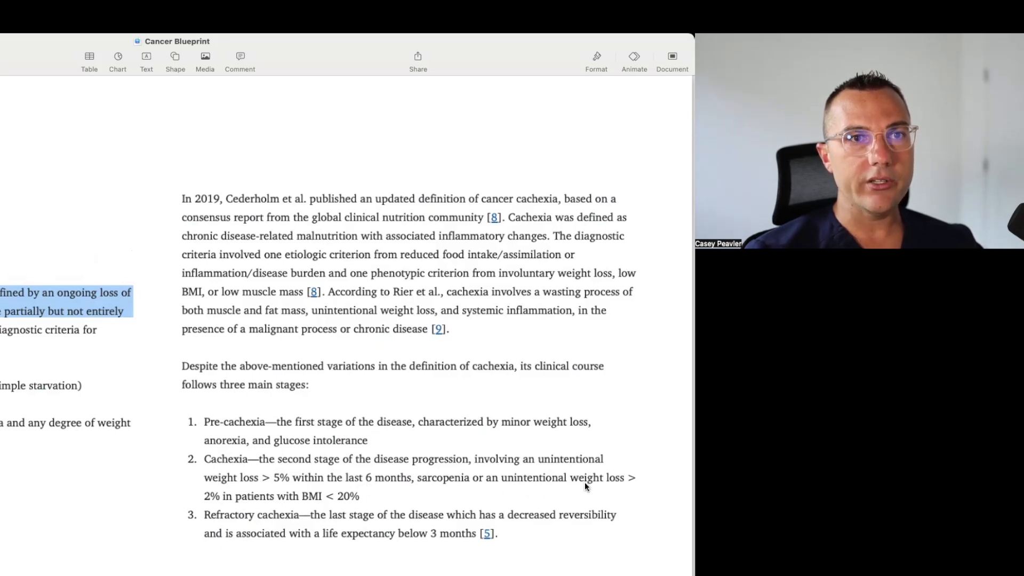
{"action": "mouse_move", "coordinate": [289, 507]}
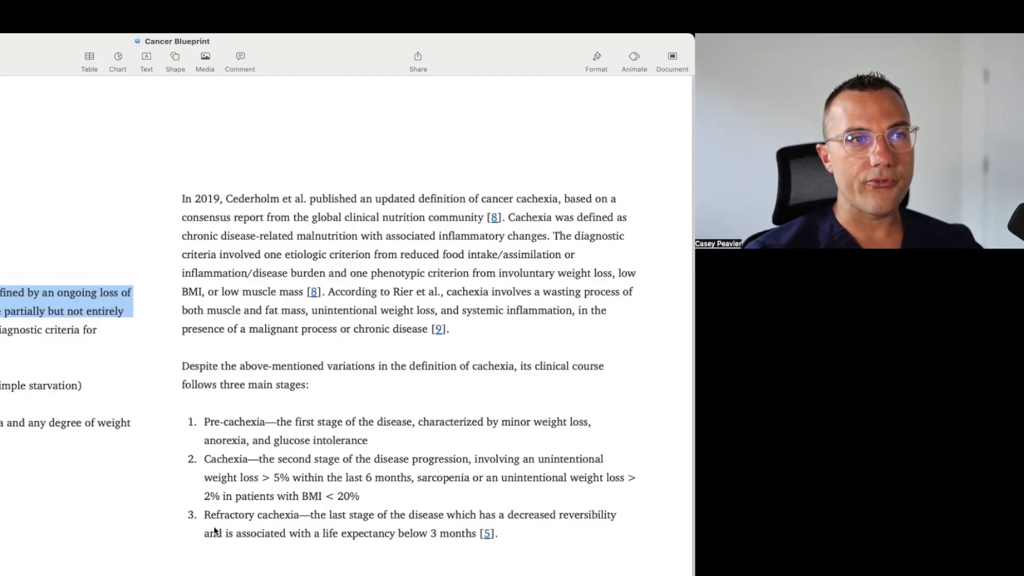
{"action": "mouse_move", "coordinate": [453, 533]}
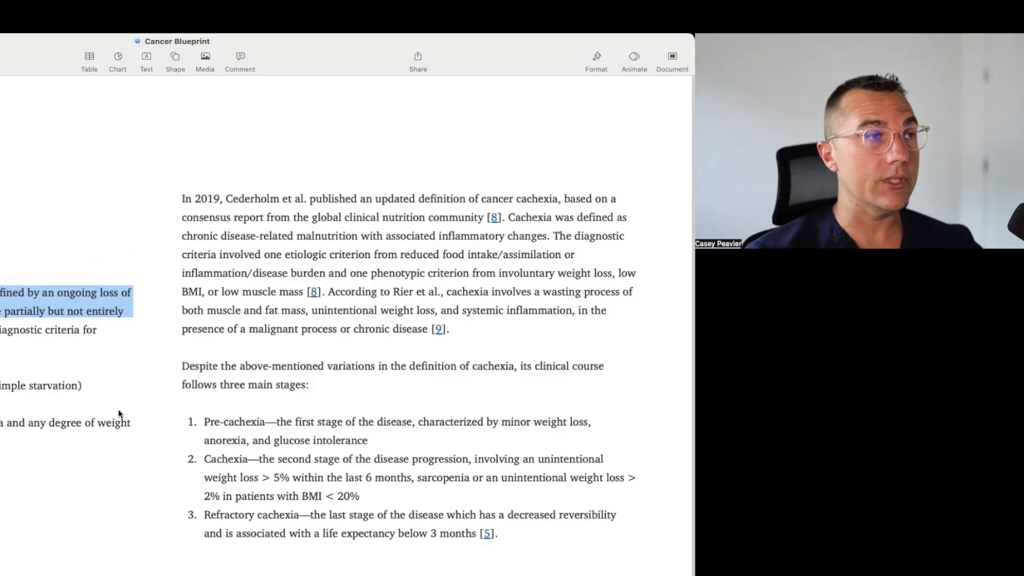
{"action": "scroll", "scroll_direction": "down", "scroll_amount": 3}
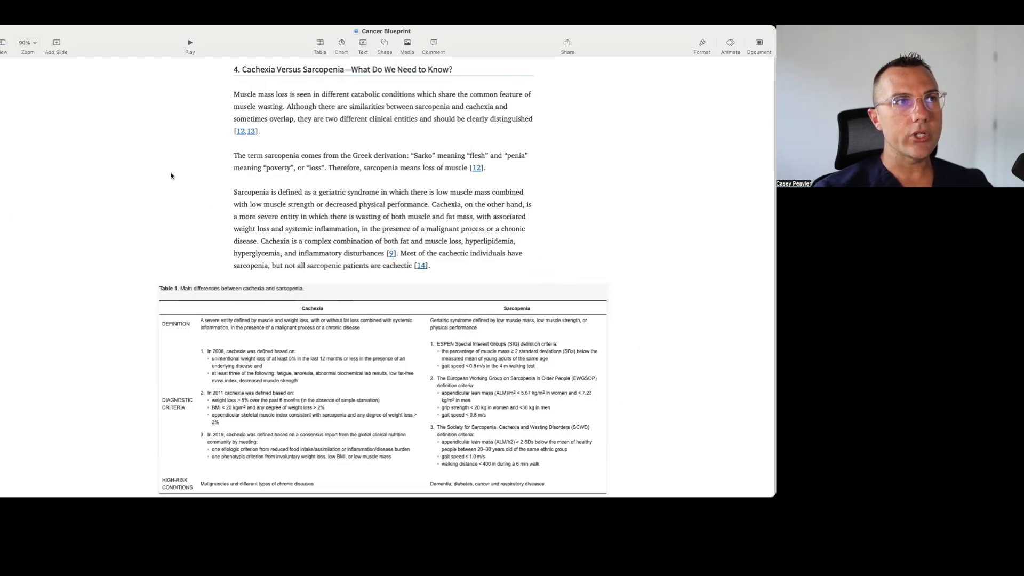
{"action": "mouse_move", "coordinate": [190, 173]}
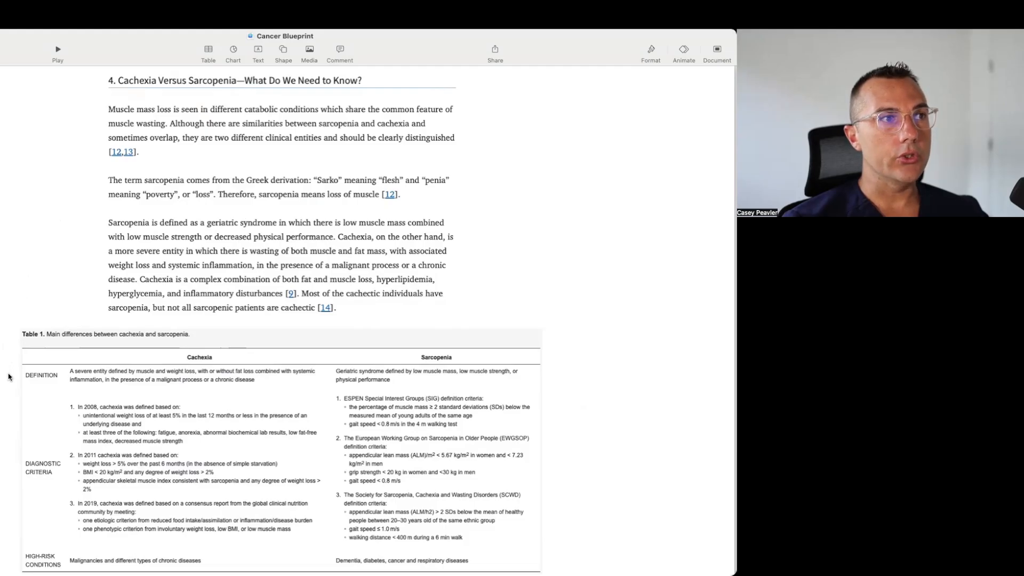
{"action": "mouse_move", "coordinate": [231, 444]}
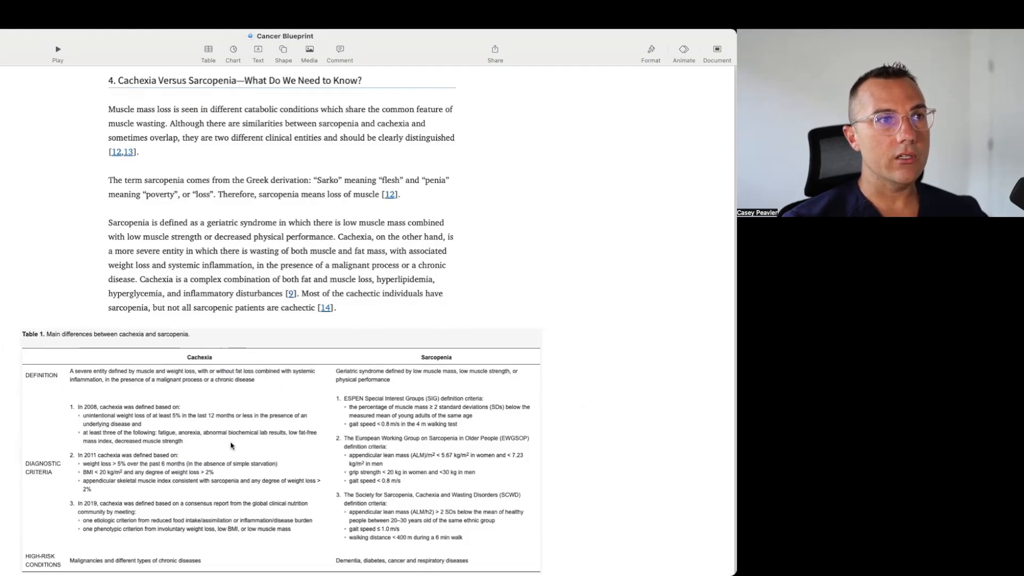
{"action": "mouse_move", "coordinate": [182, 425]}
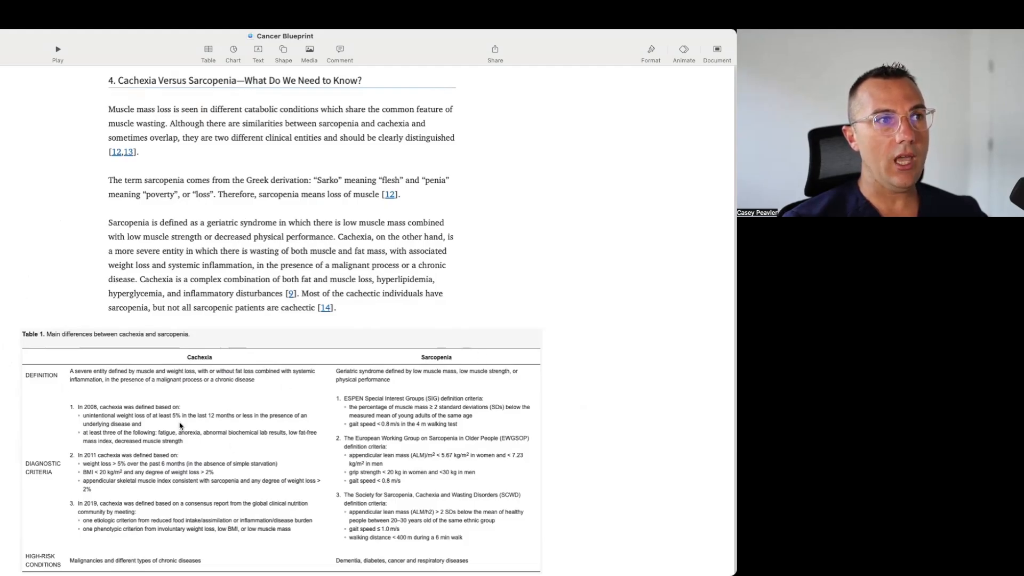
{"action": "mouse_move", "coordinate": [326, 481]}
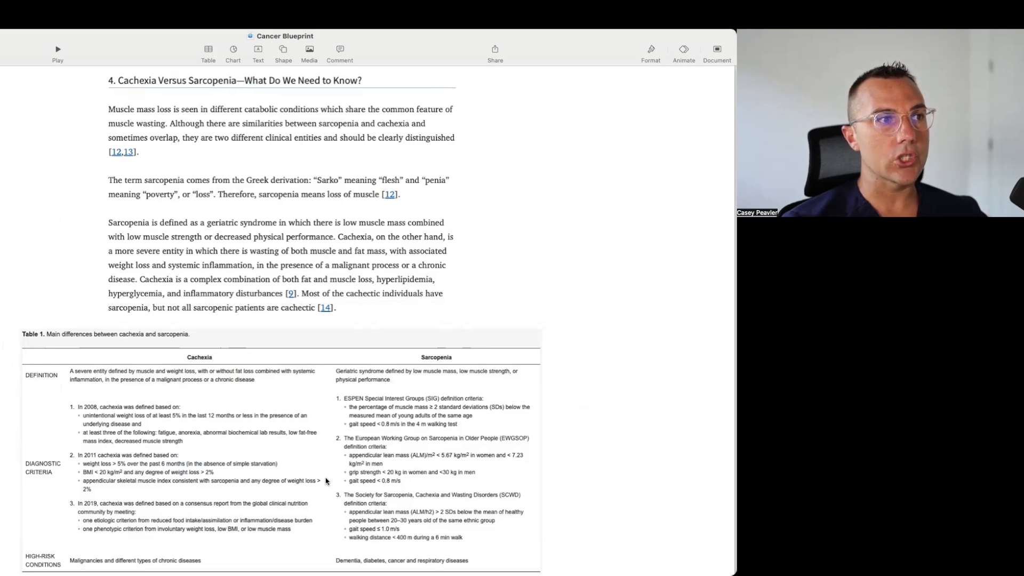
{"action": "mouse_move", "coordinate": [41, 393]}
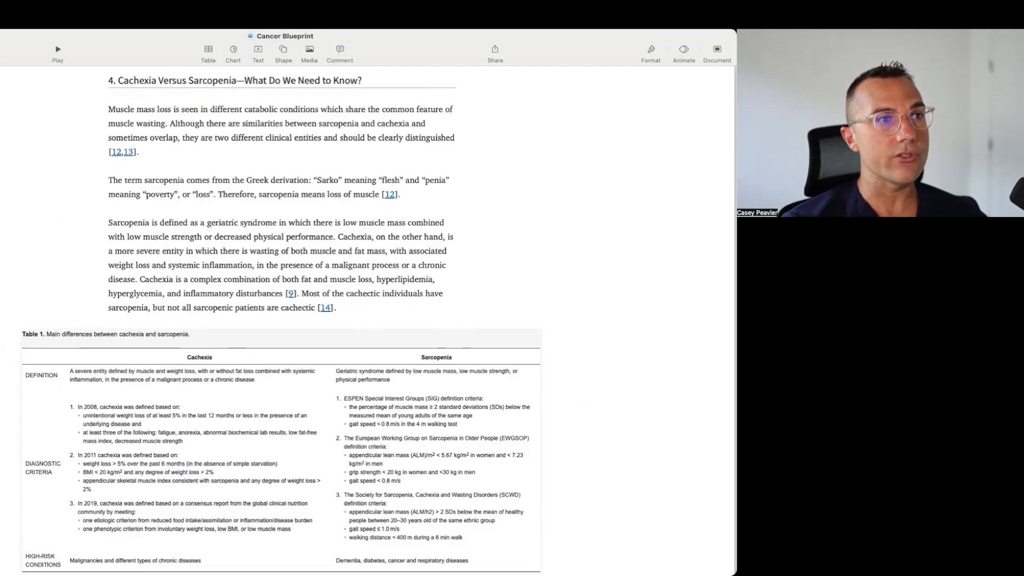
{"action": "scroll", "scroll_direction": "down", "scroll_amount": 3}
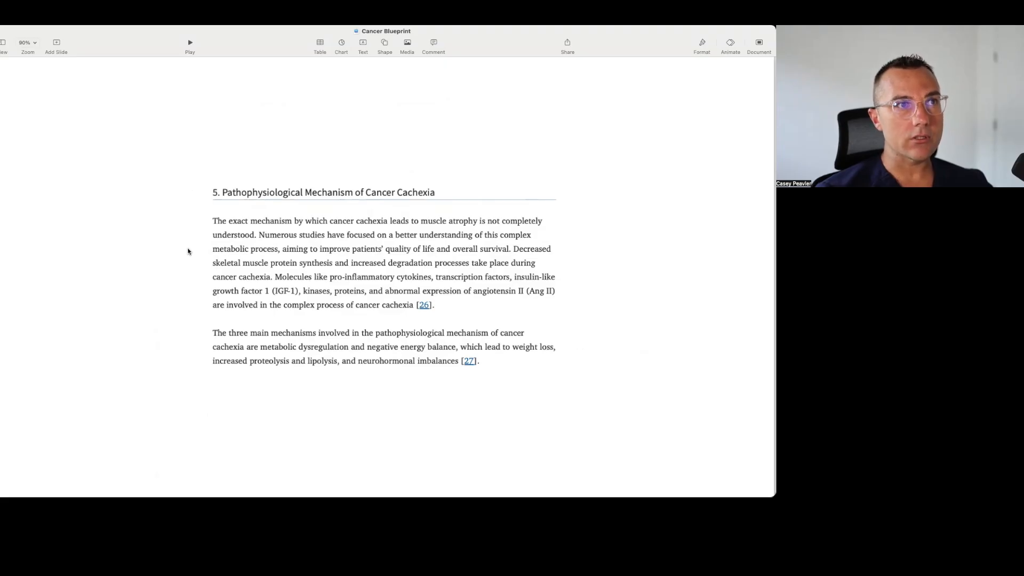
{"action": "mouse_move", "coordinate": [188, 253]}
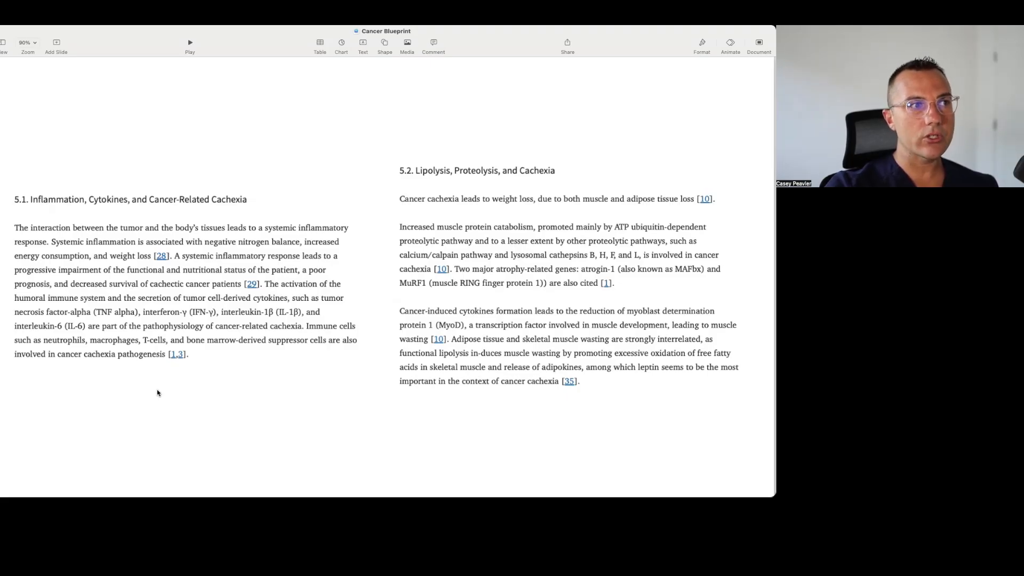
{"action": "mouse_move", "coordinate": [373, 343]}
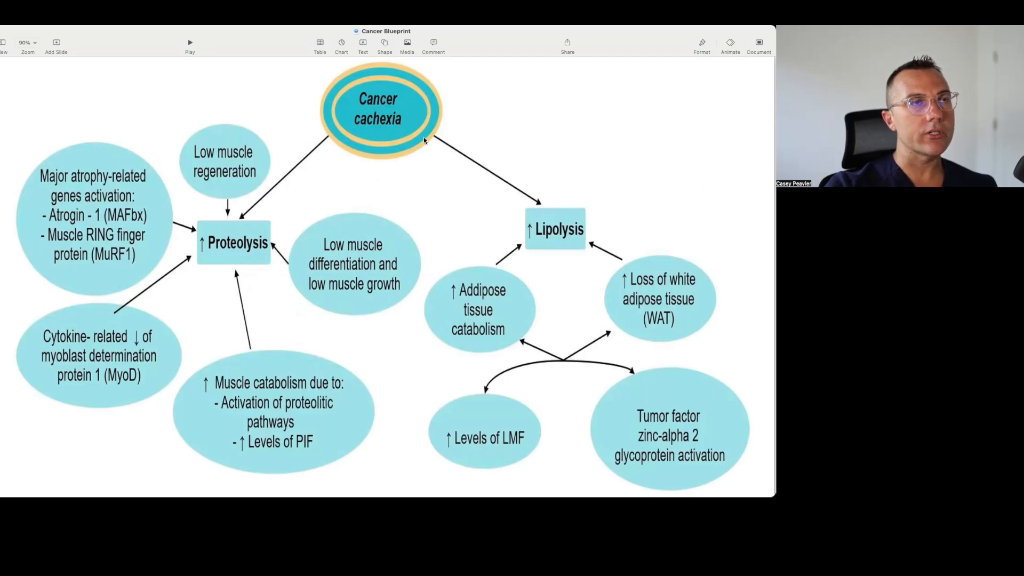
{"action": "mouse_move", "coordinate": [407, 124]}
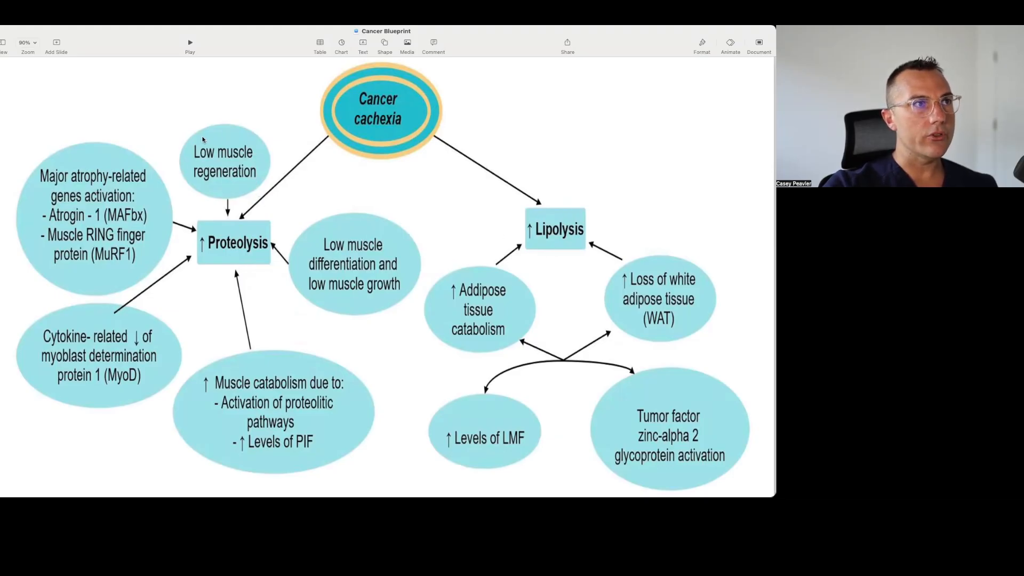
{"action": "mouse_move", "coordinate": [59, 168]}
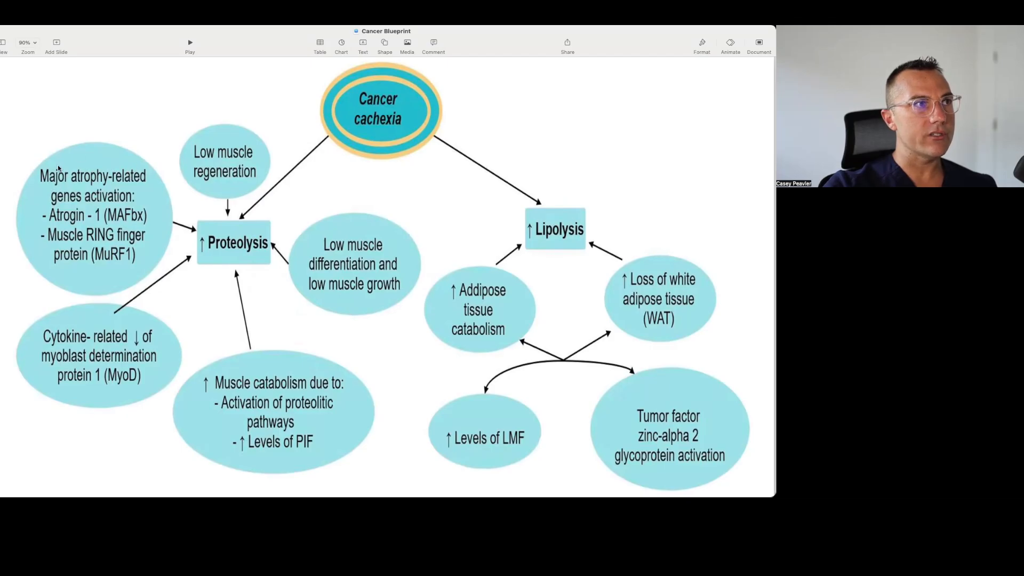
{"action": "mouse_move", "coordinate": [40, 189]}
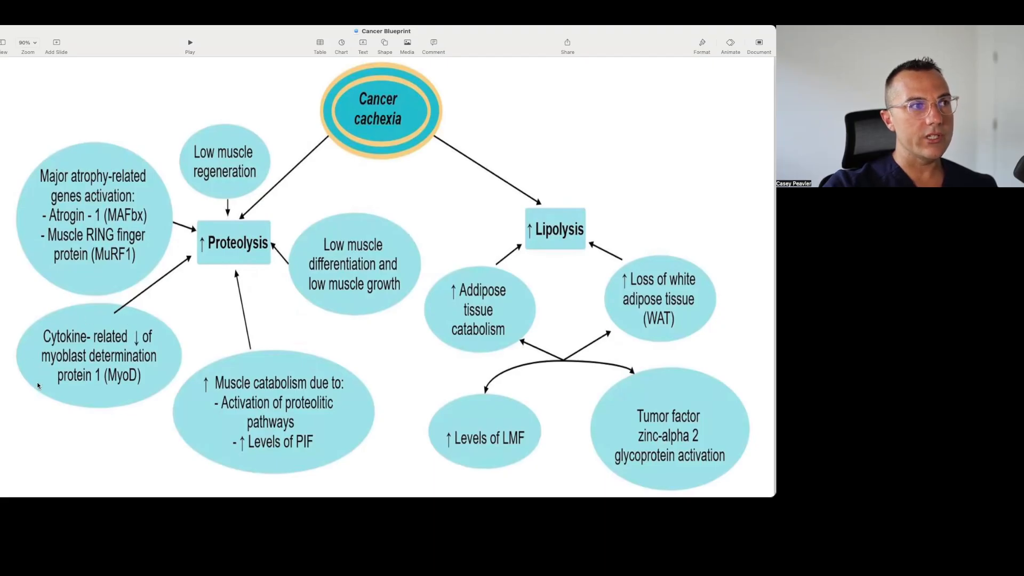
{"action": "mouse_move", "coordinate": [229, 372]}
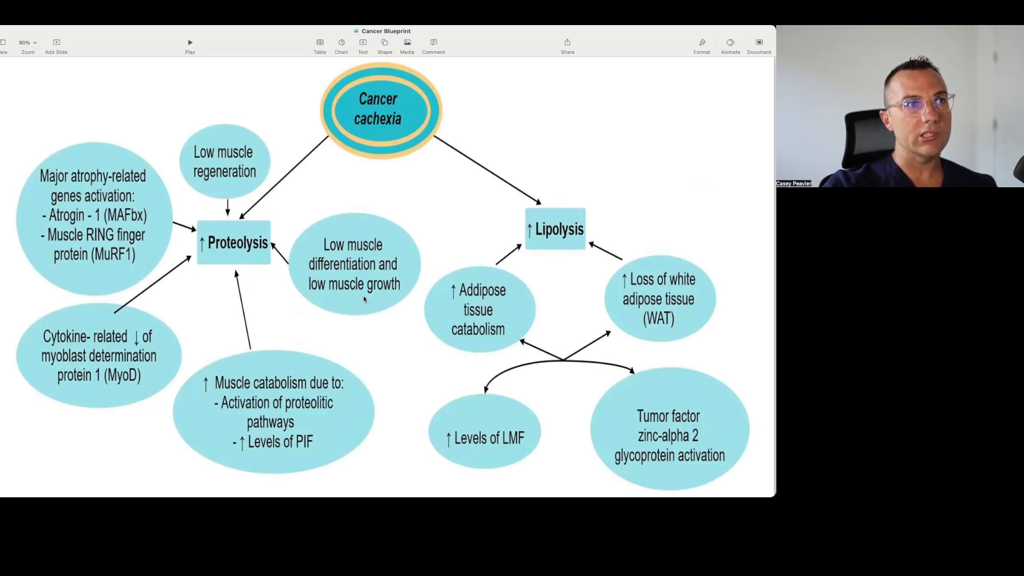
{"action": "mouse_move", "coordinate": [242, 275]}
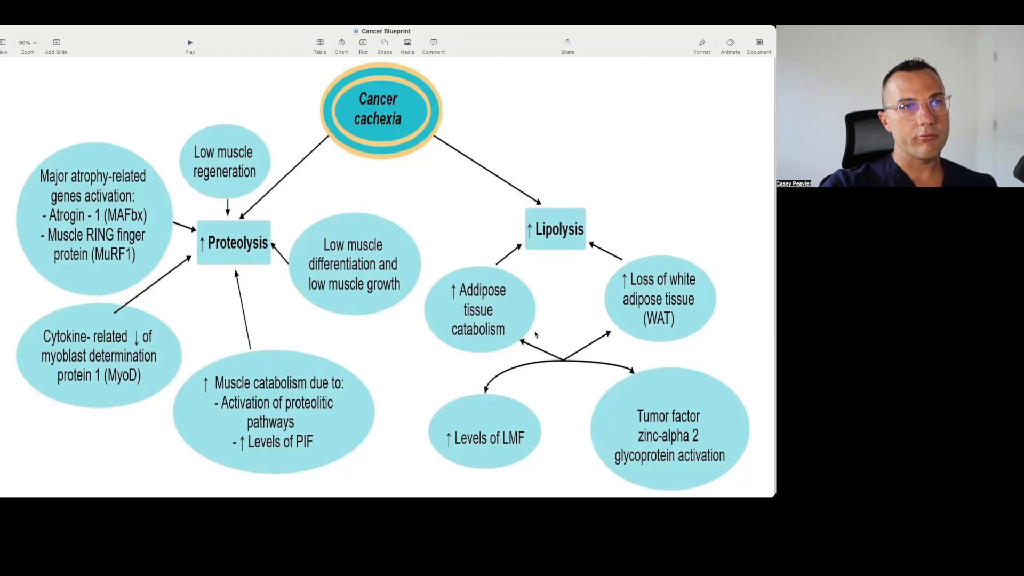
{"action": "mouse_move", "coordinate": [634, 308]}
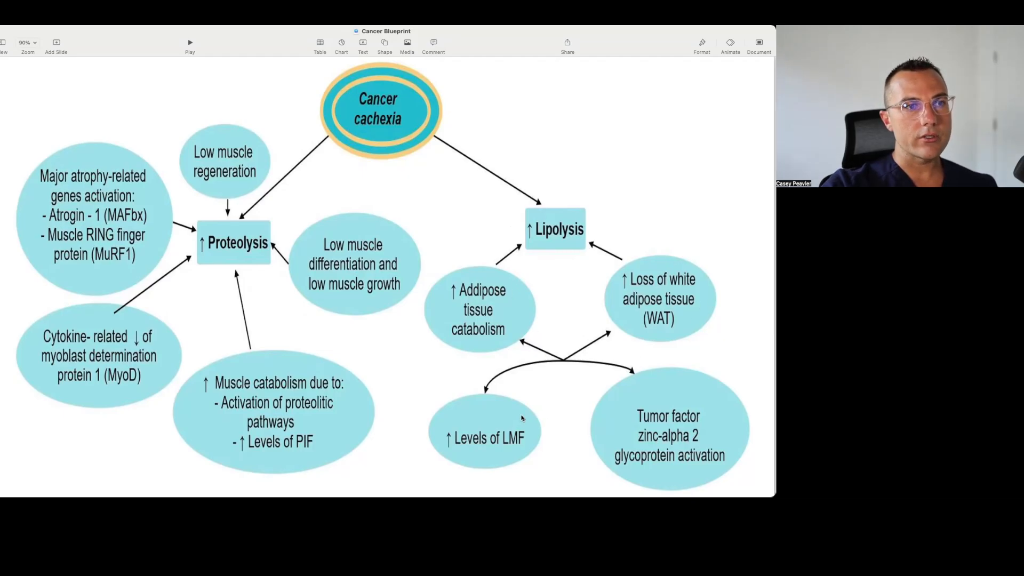
{"action": "mouse_move", "coordinate": [614, 440]}
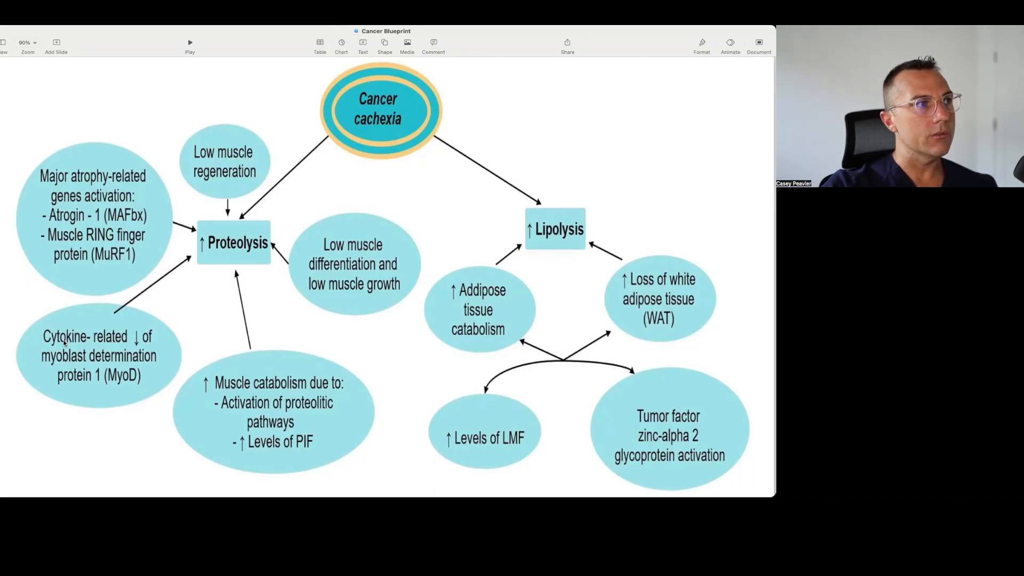
{"action": "mouse_move", "coordinate": [418, 374]}
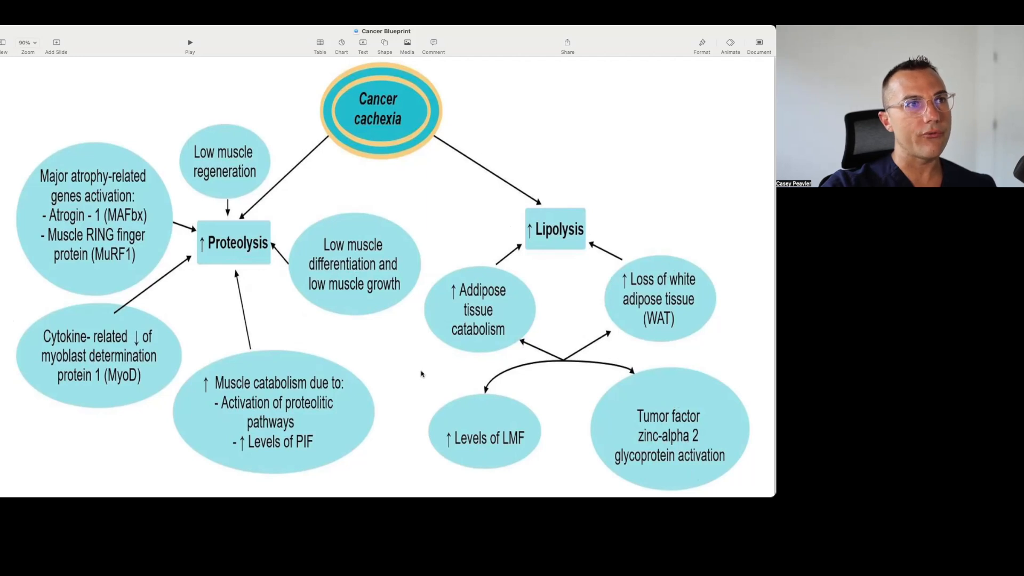
{"action": "mouse_move", "coordinate": [427, 362]}
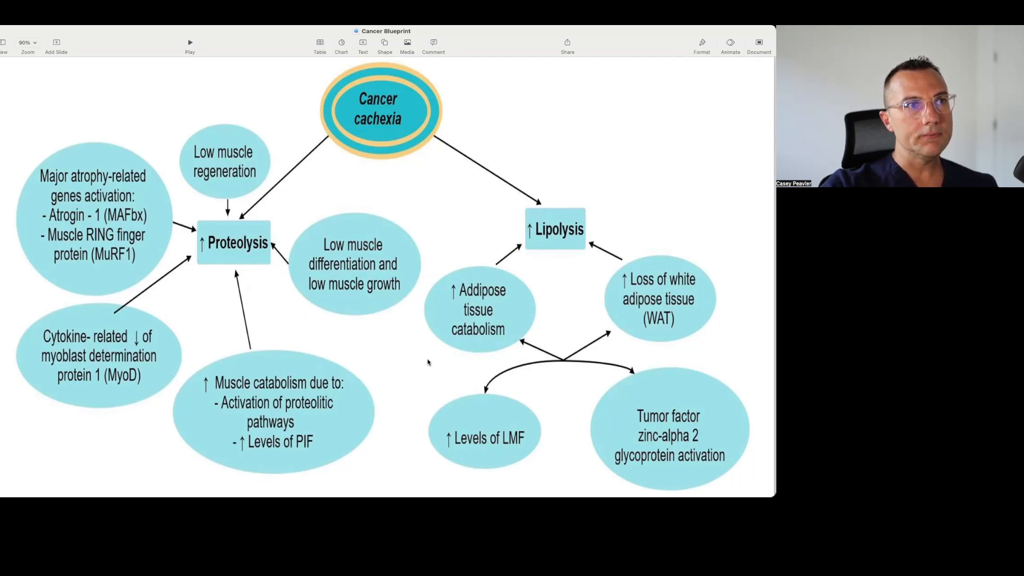
{"action": "mouse_move", "coordinate": [264, 256]}
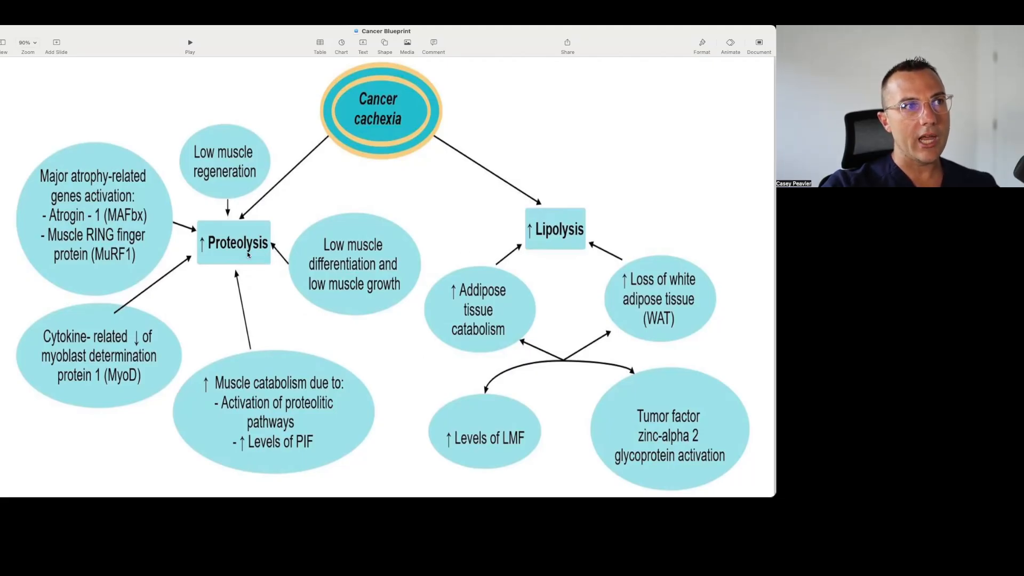
{"action": "mouse_move", "coordinate": [168, 344]}
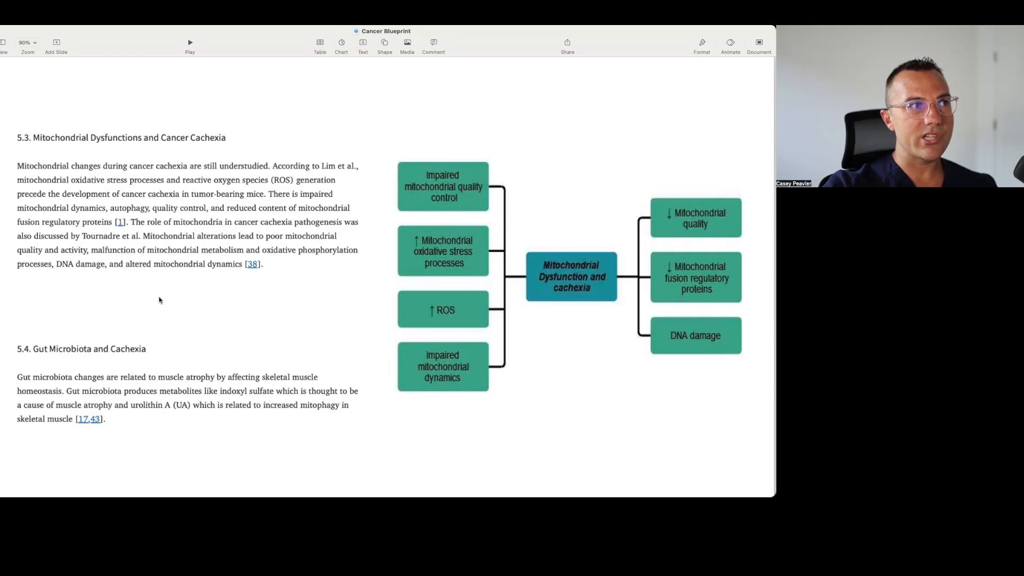
{"action": "mouse_move", "coordinate": [164, 243]}
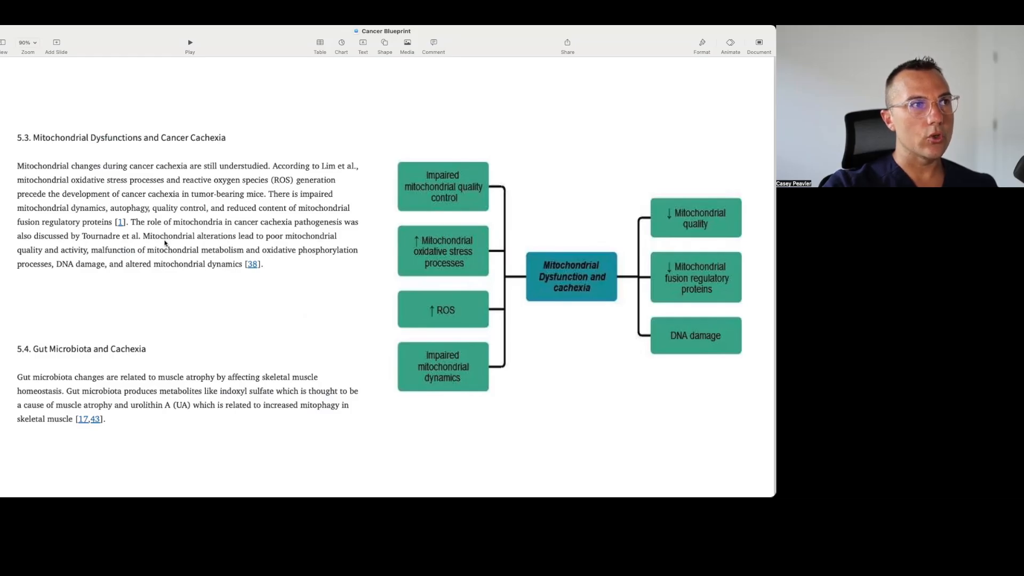
{"action": "mouse_move", "coordinate": [237, 243]}
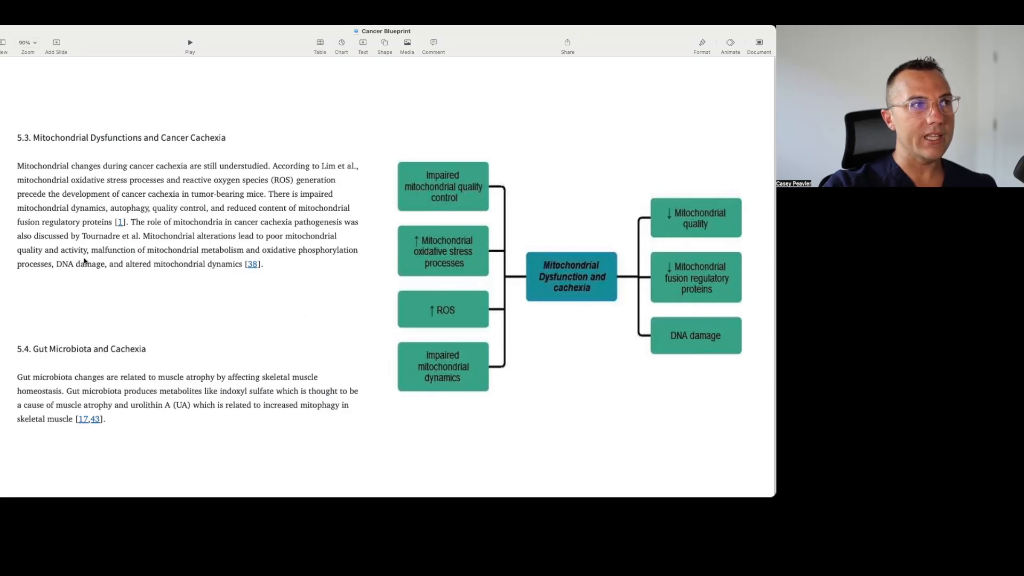
{"action": "mouse_move", "coordinate": [105, 277]}
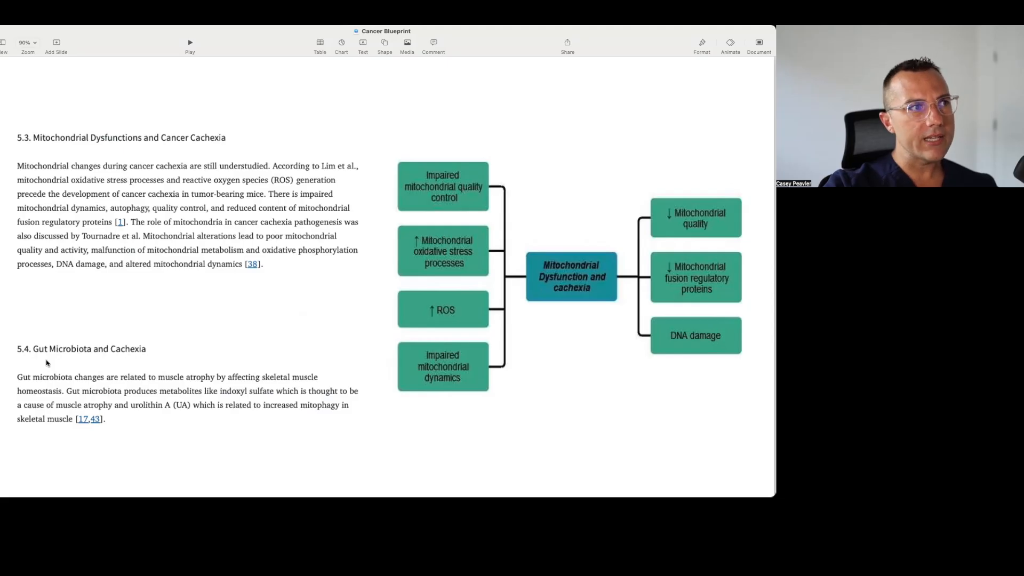
{"action": "mouse_move", "coordinate": [131, 359]}
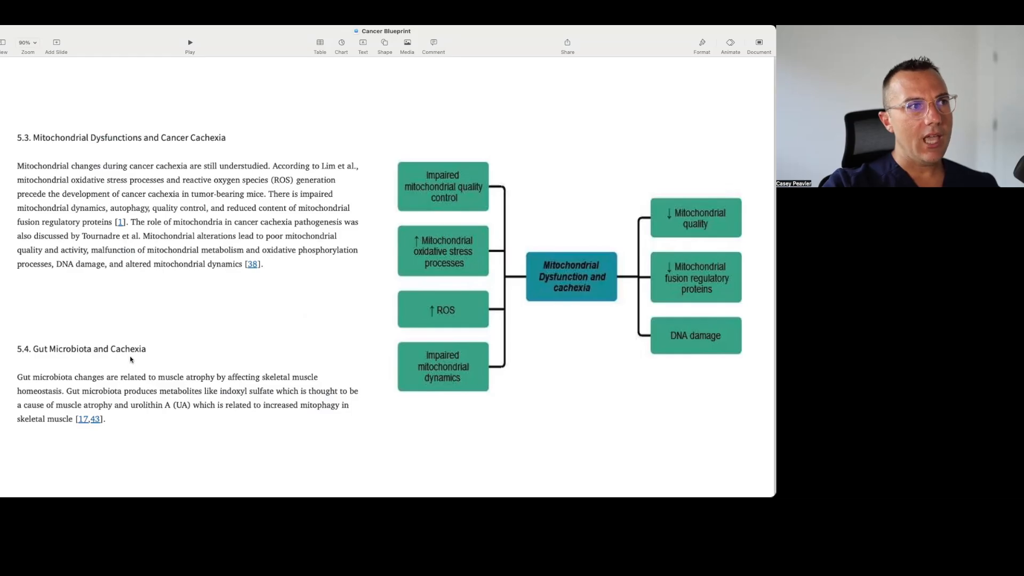
{"action": "mouse_move", "coordinate": [5, 390]}
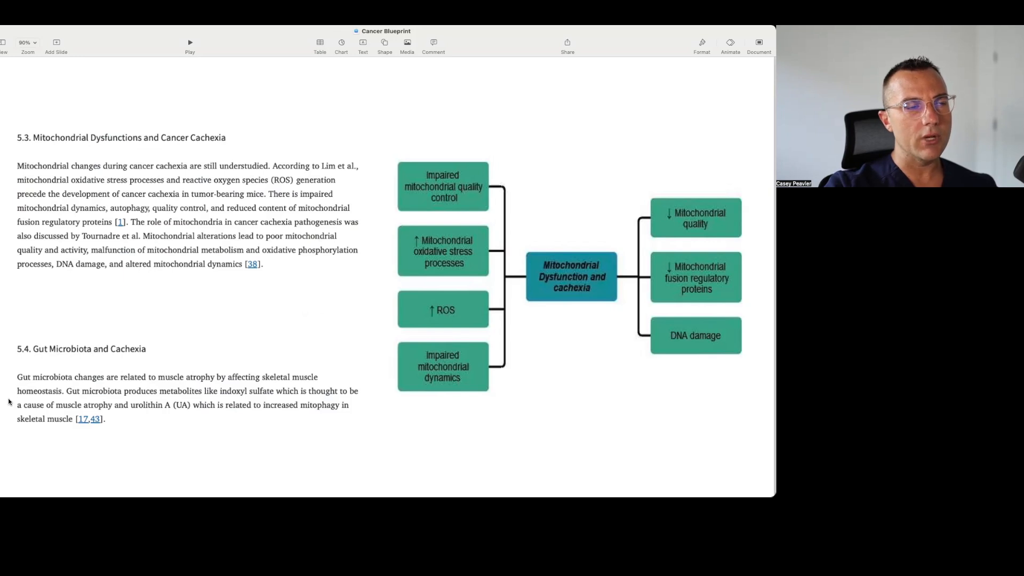
{"action": "mouse_move", "coordinate": [625, 263]}
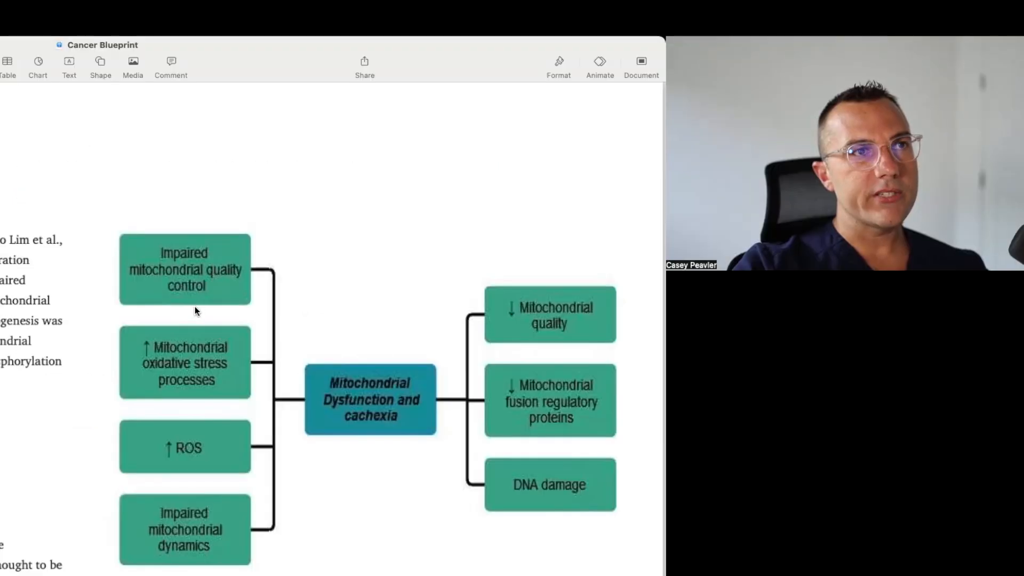
{"action": "mouse_move", "coordinate": [408, 384]}
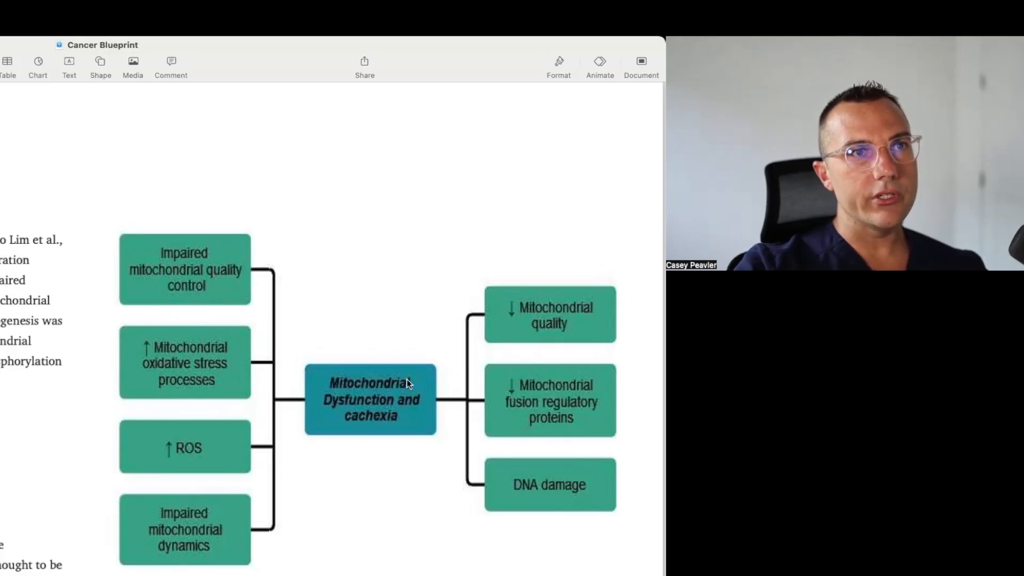
{"action": "mouse_move", "coordinate": [171, 244]}
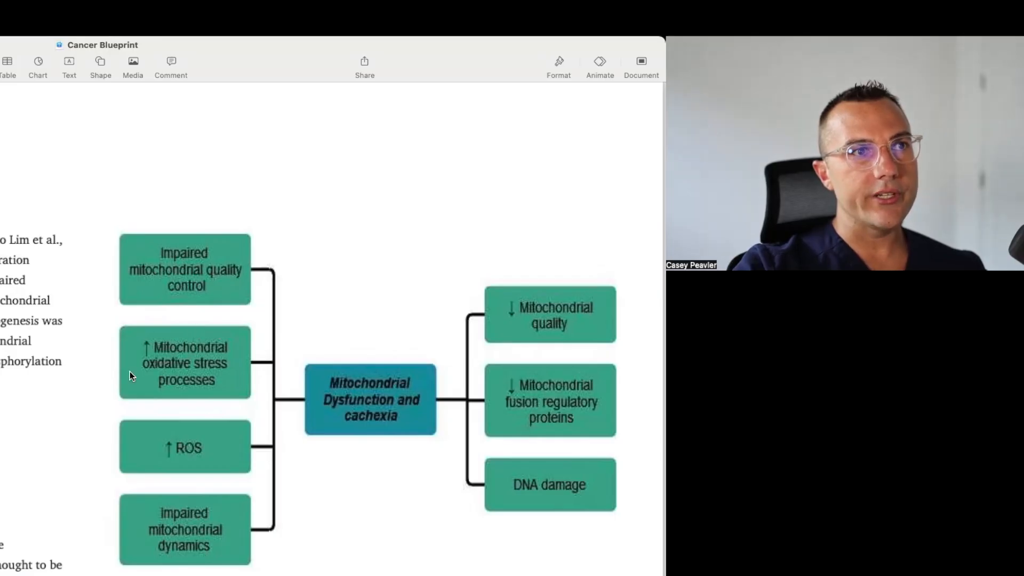
{"action": "mouse_move", "coordinate": [152, 449]}
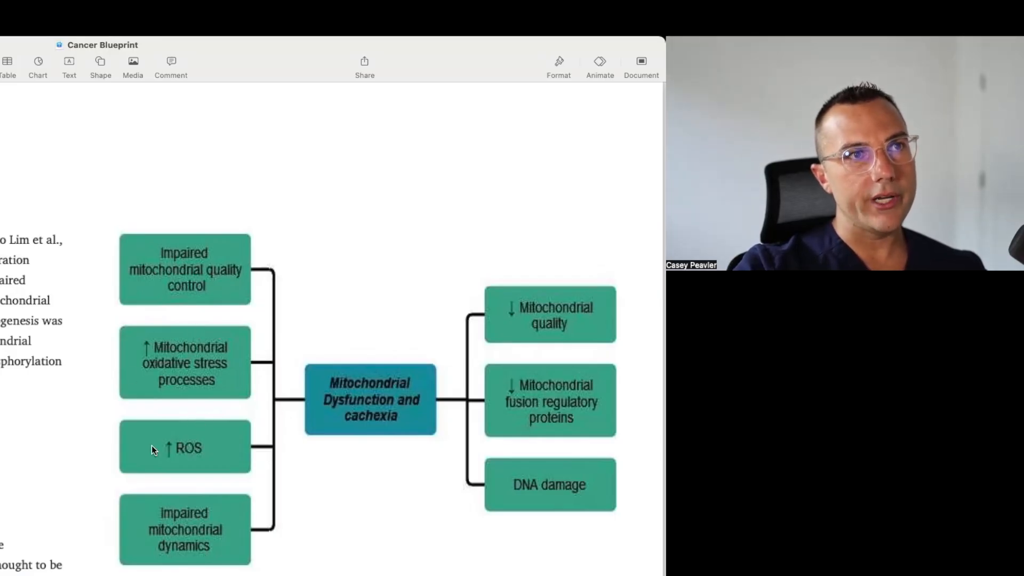
{"action": "mouse_move", "coordinate": [205, 488]}
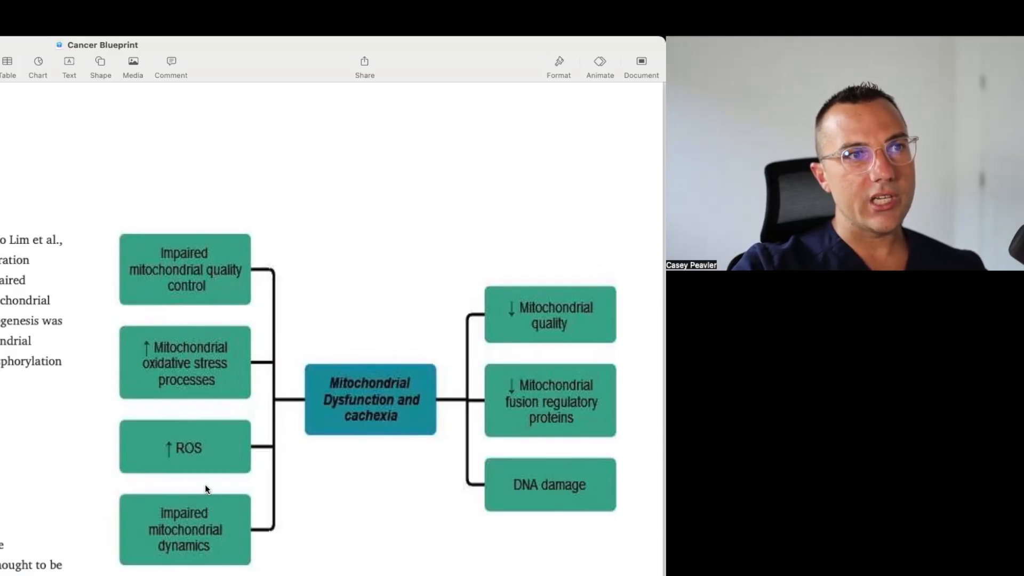
{"action": "mouse_move", "coordinate": [150, 523]}
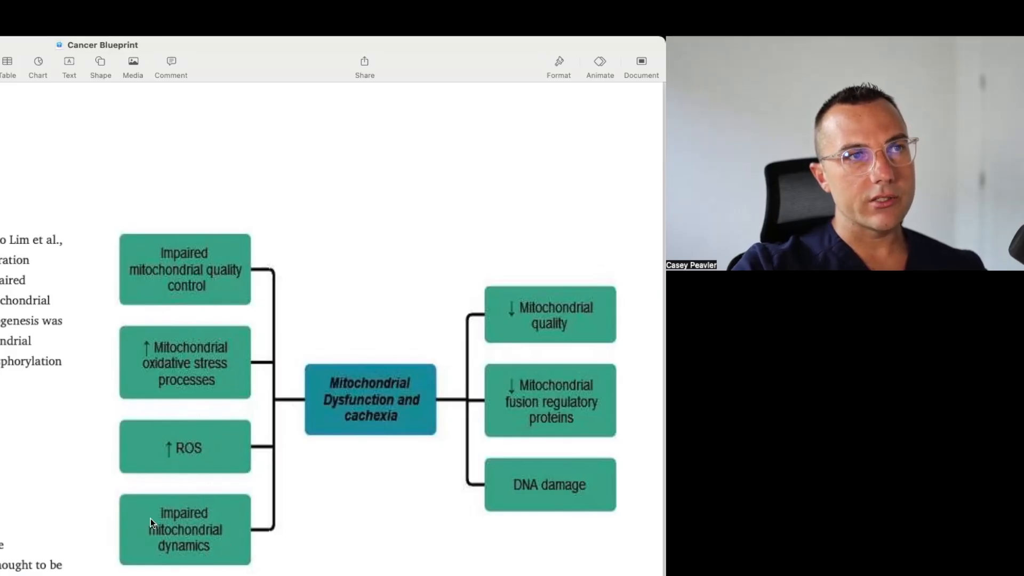
{"action": "mouse_move", "coordinate": [391, 374]}
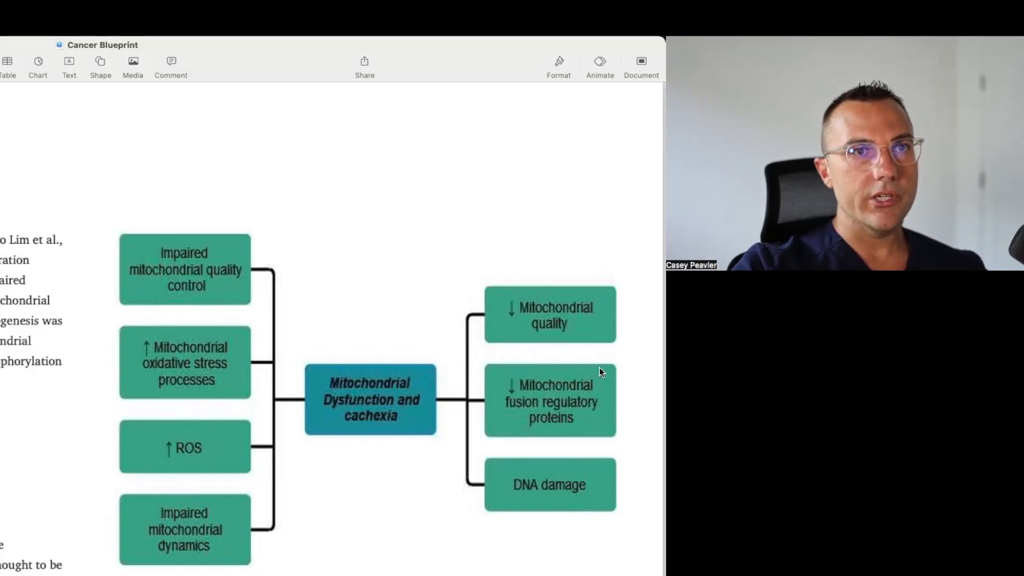
{"action": "mouse_move", "coordinate": [587, 399]}
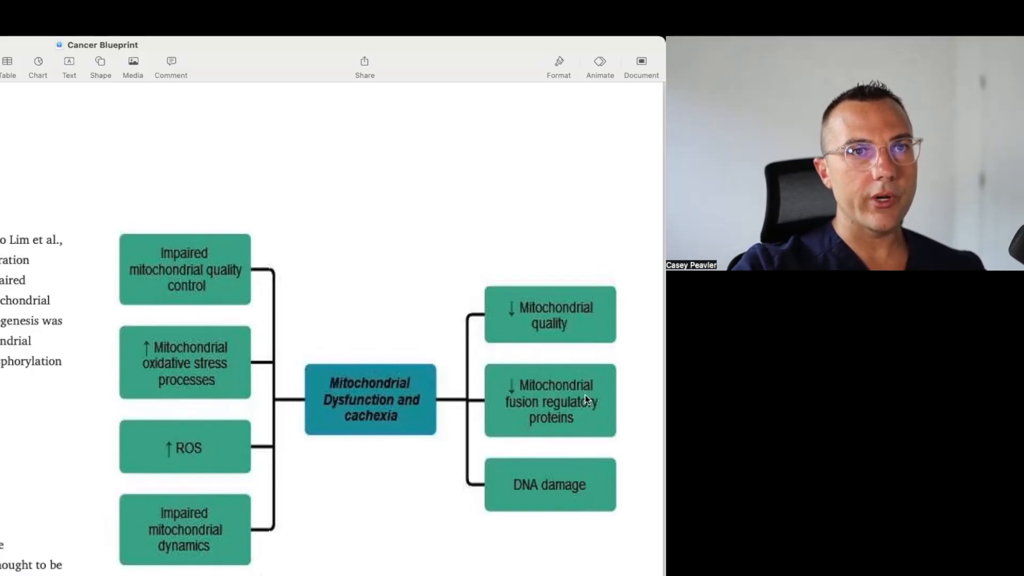
{"action": "mouse_move", "coordinate": [607, 497]}
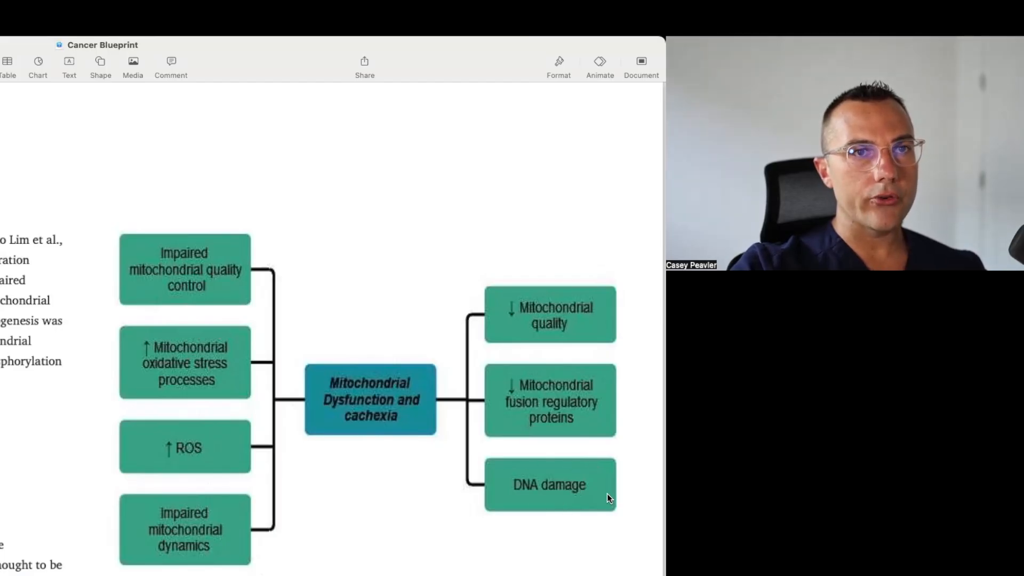
{"action": "mouse_move", "coordinate": [421, 382]}
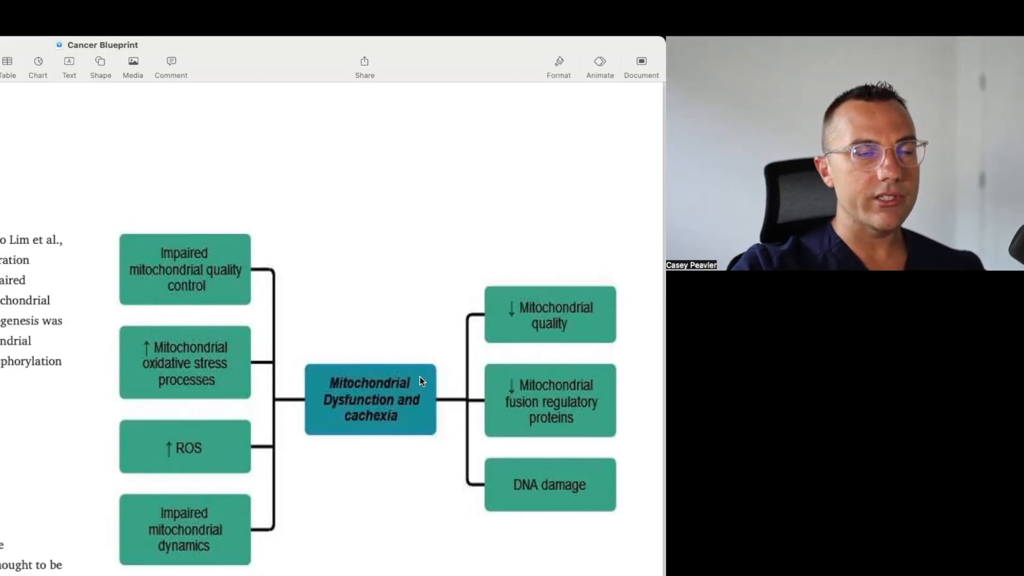
{"action": "mouse_move", "coordinate": [104, 463]}
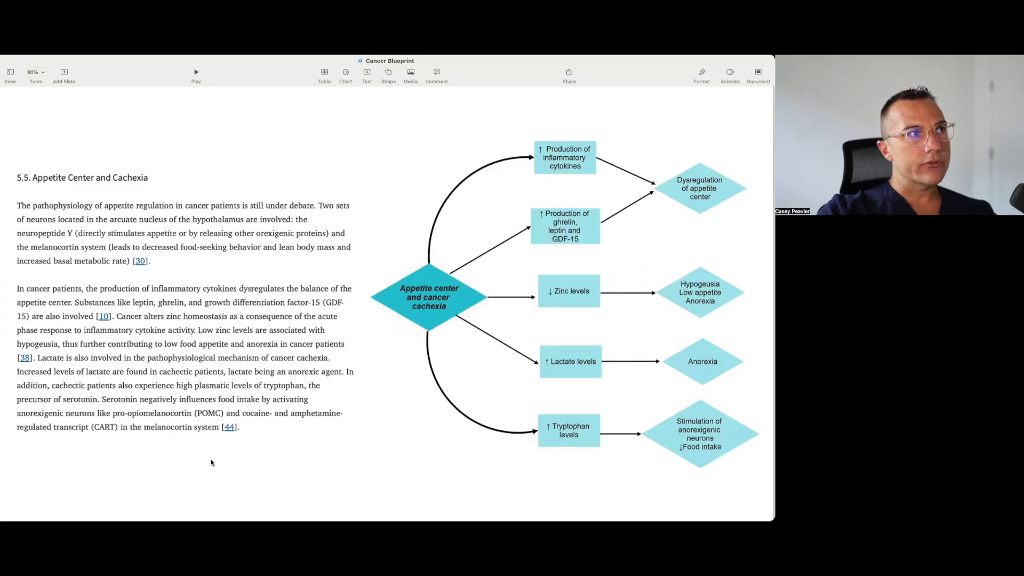
{"action": "mouse_move", "coordinate": [203, 457]}
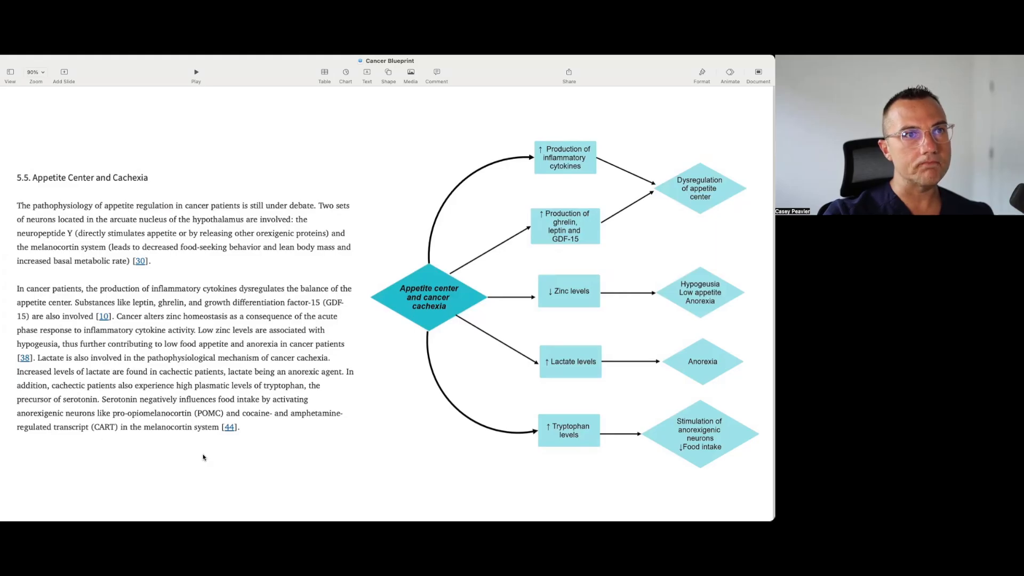
{"action": "mouse_move", "coordinate": [403, 268]}
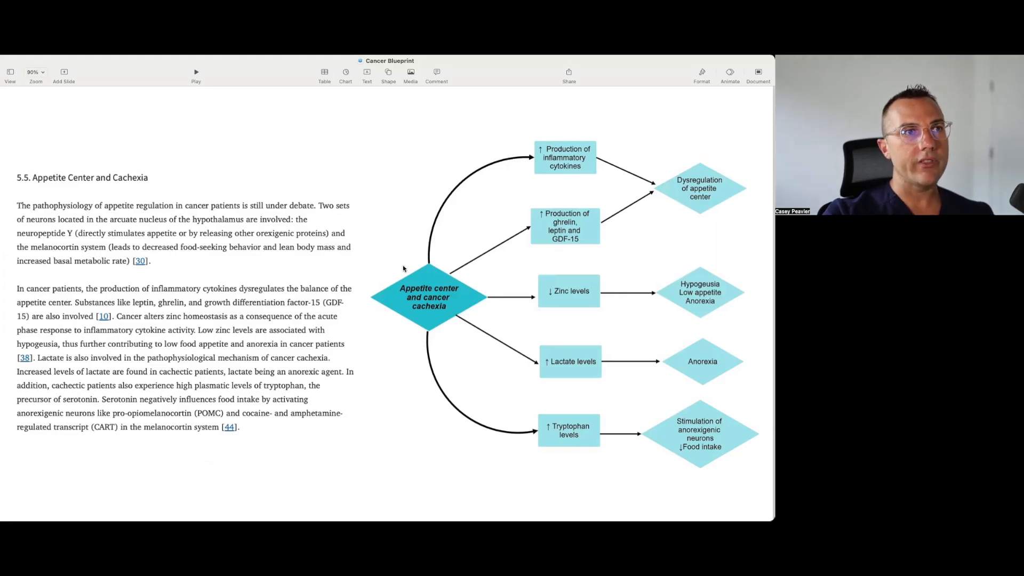
{"action": "scroll", "scroll_direction": "down", "scroll_amount": 3}
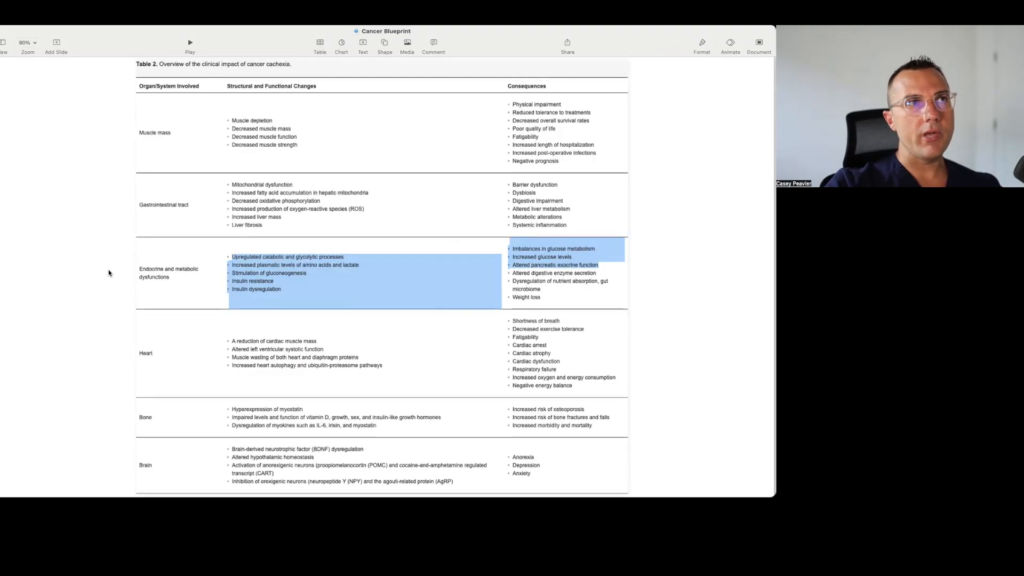
{"action": "mouse_move", "coordinate": [177, 98]}
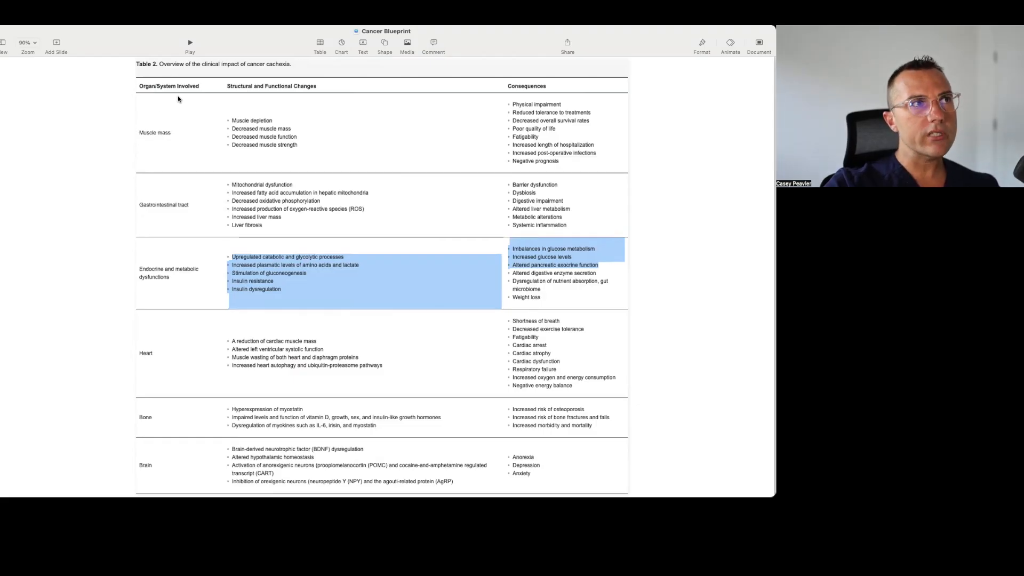
{"action": "mouse_move", "coordinate": [121, 248]}
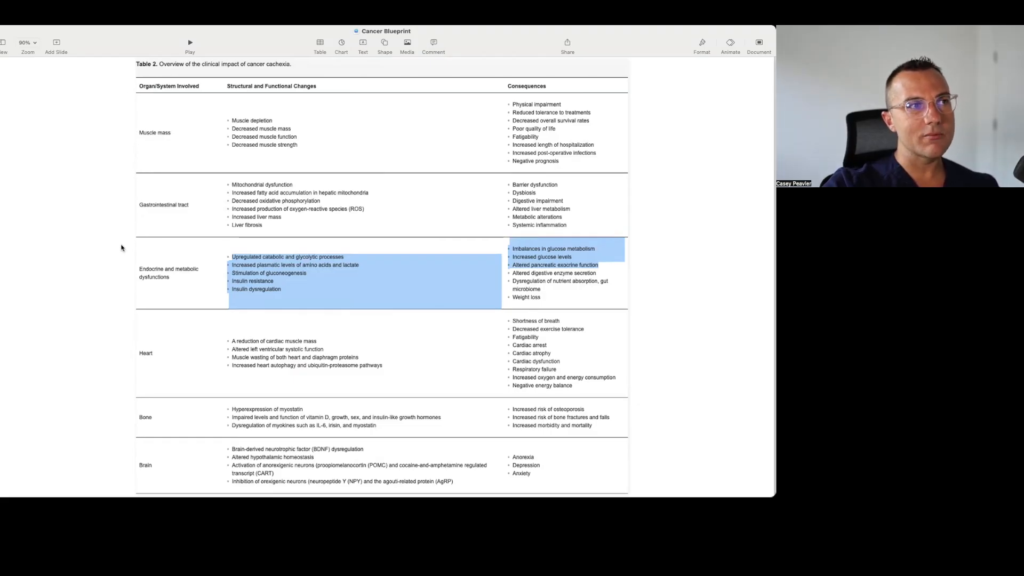
{"action": "mouse_move", "coordinate": [126, 312]}
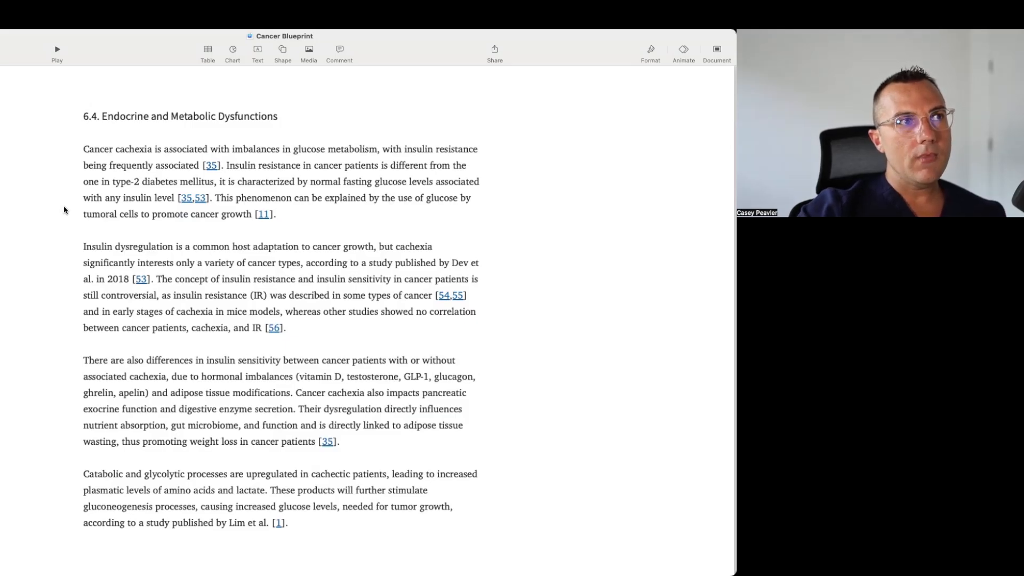
{"action": "mouse_move", "coordinate": [36, 211]}
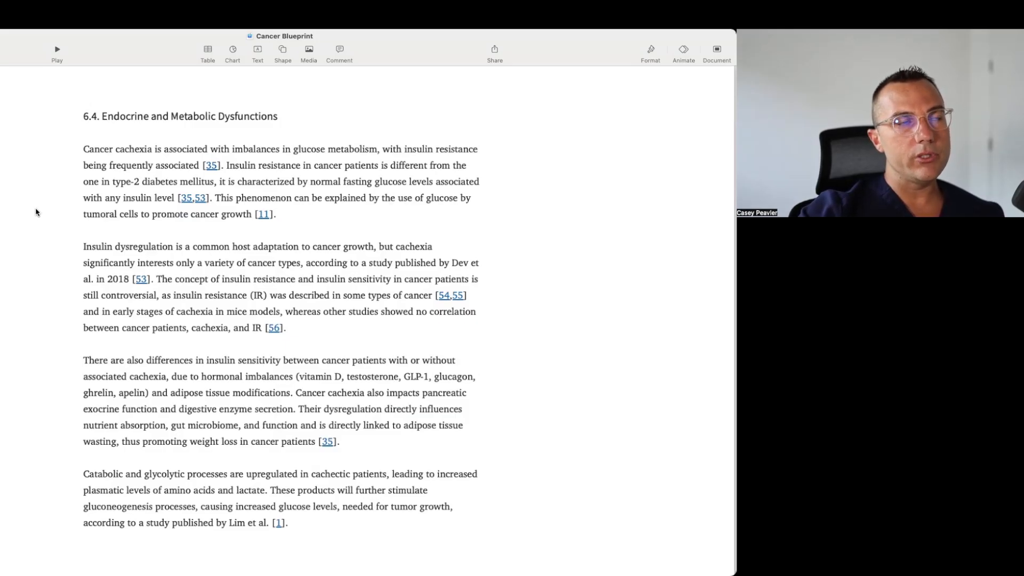
{"action": "mouse_move", "coordinate": [53, 180]}
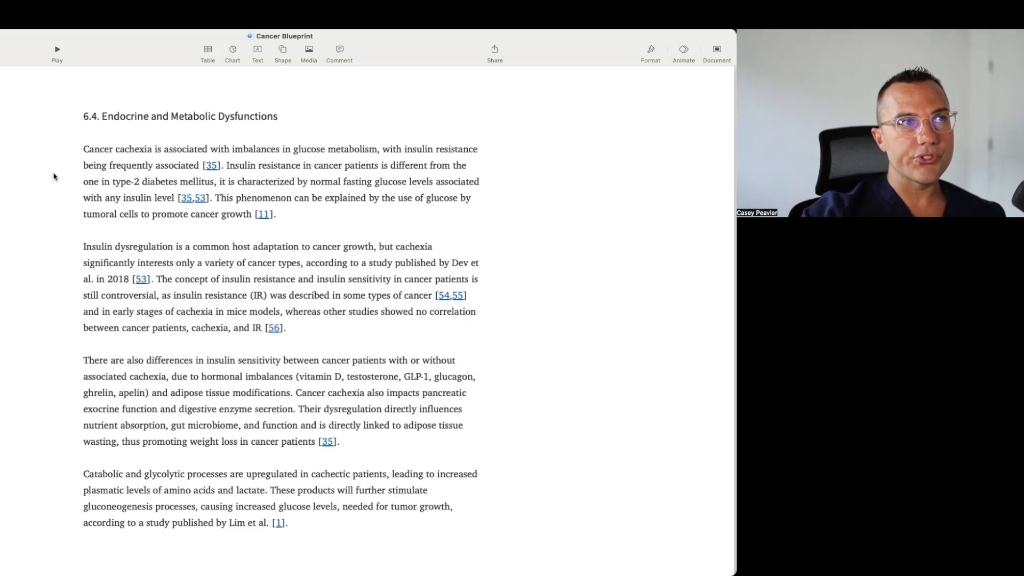
{"action": "mouse_move", "coordinate": [61, 247]}
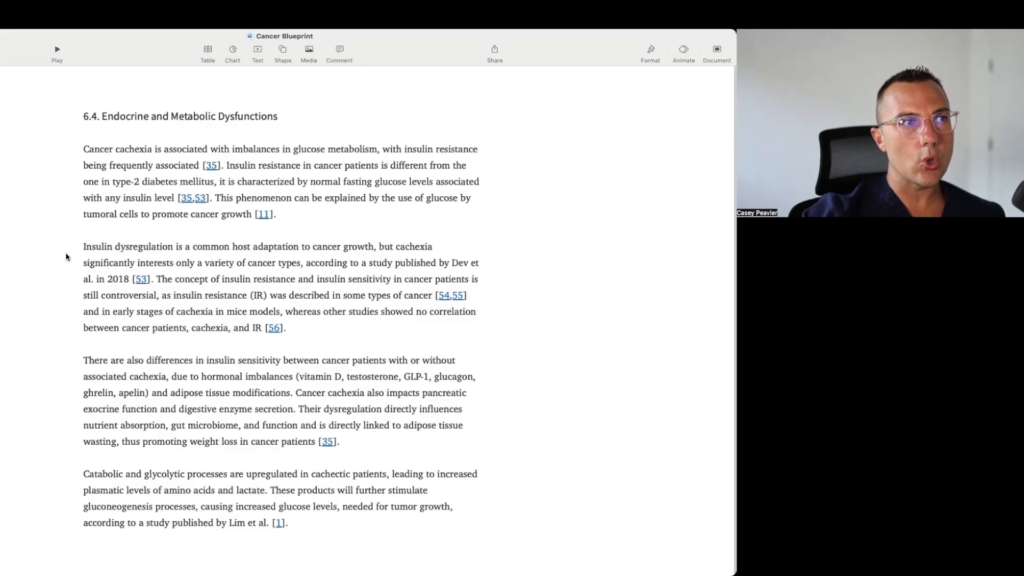
{"action": "mouse_move", "coordinate": [76, 314]}
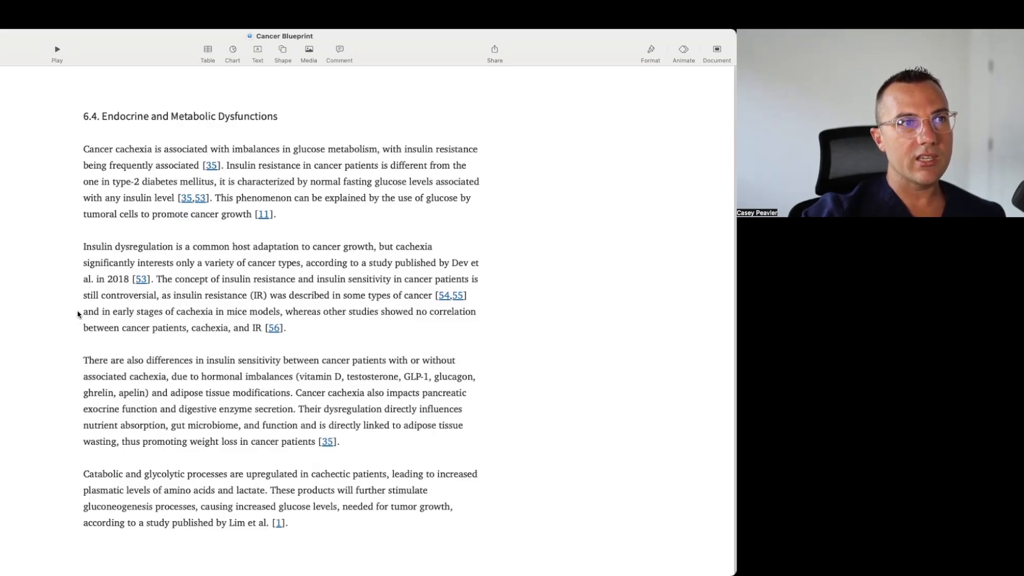
{"action": "mouse_move", "coordinate": [71, 364]}
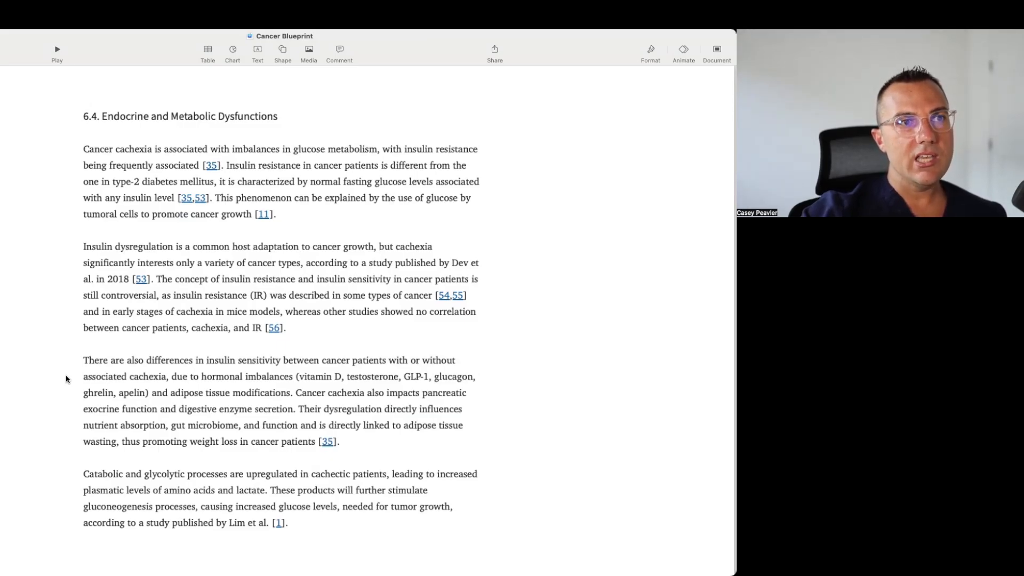
{"action": "mouse_move", "coordinate": [73, 427]}
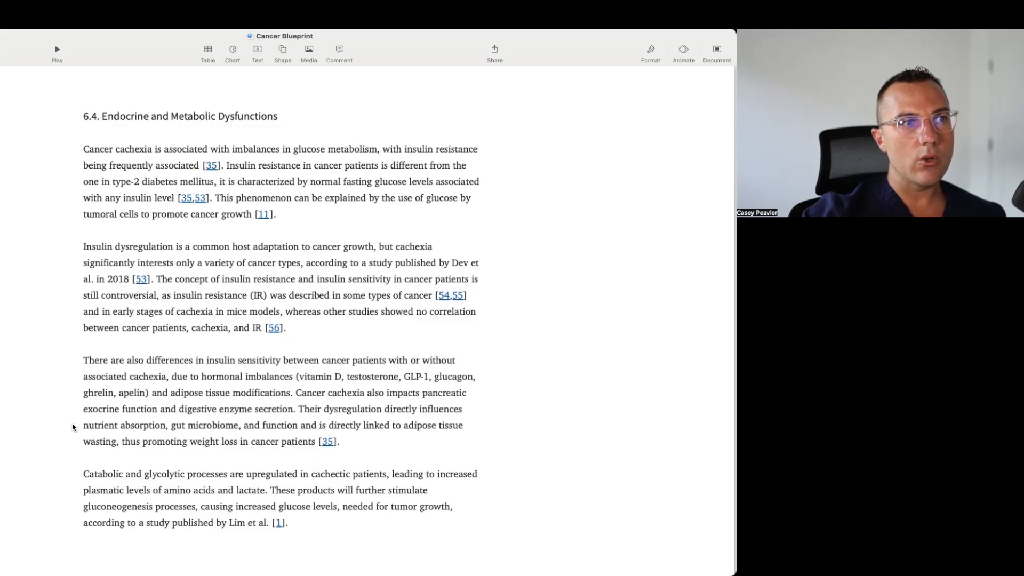
{"action": "mouse_move", "coordinate": [65, 483]}
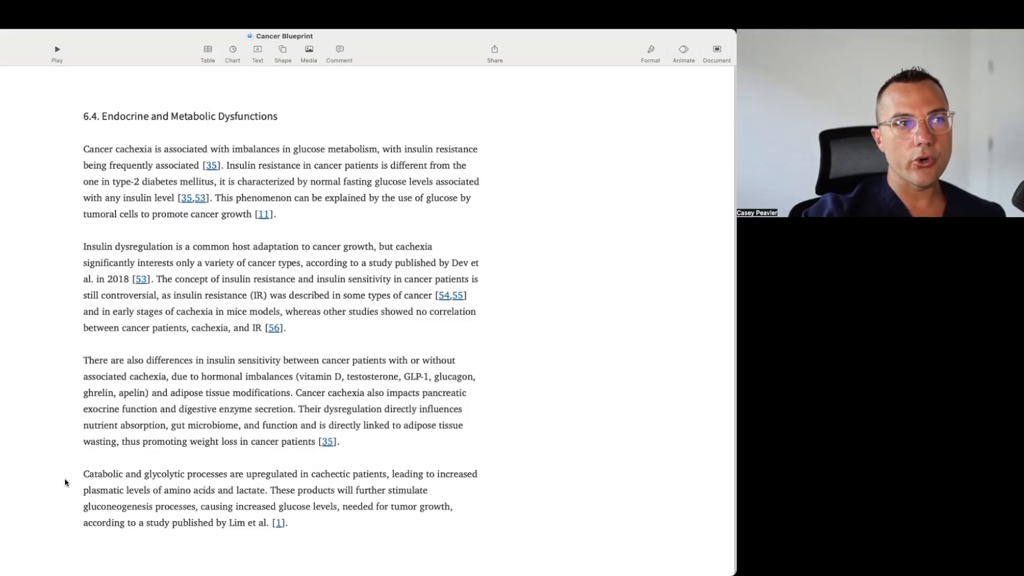
{"action": "mouse_move", "coordinate": [64, 495]}
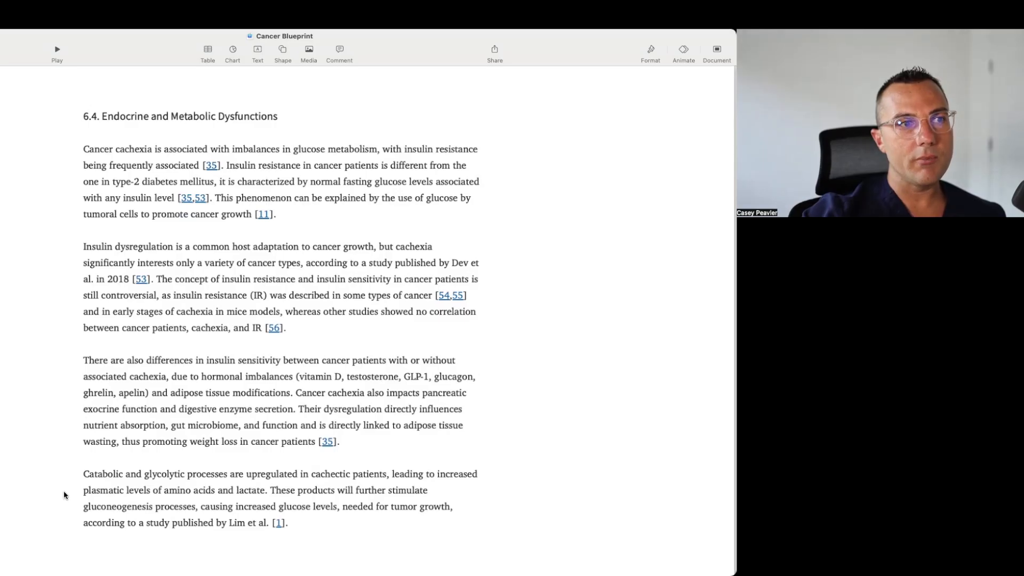